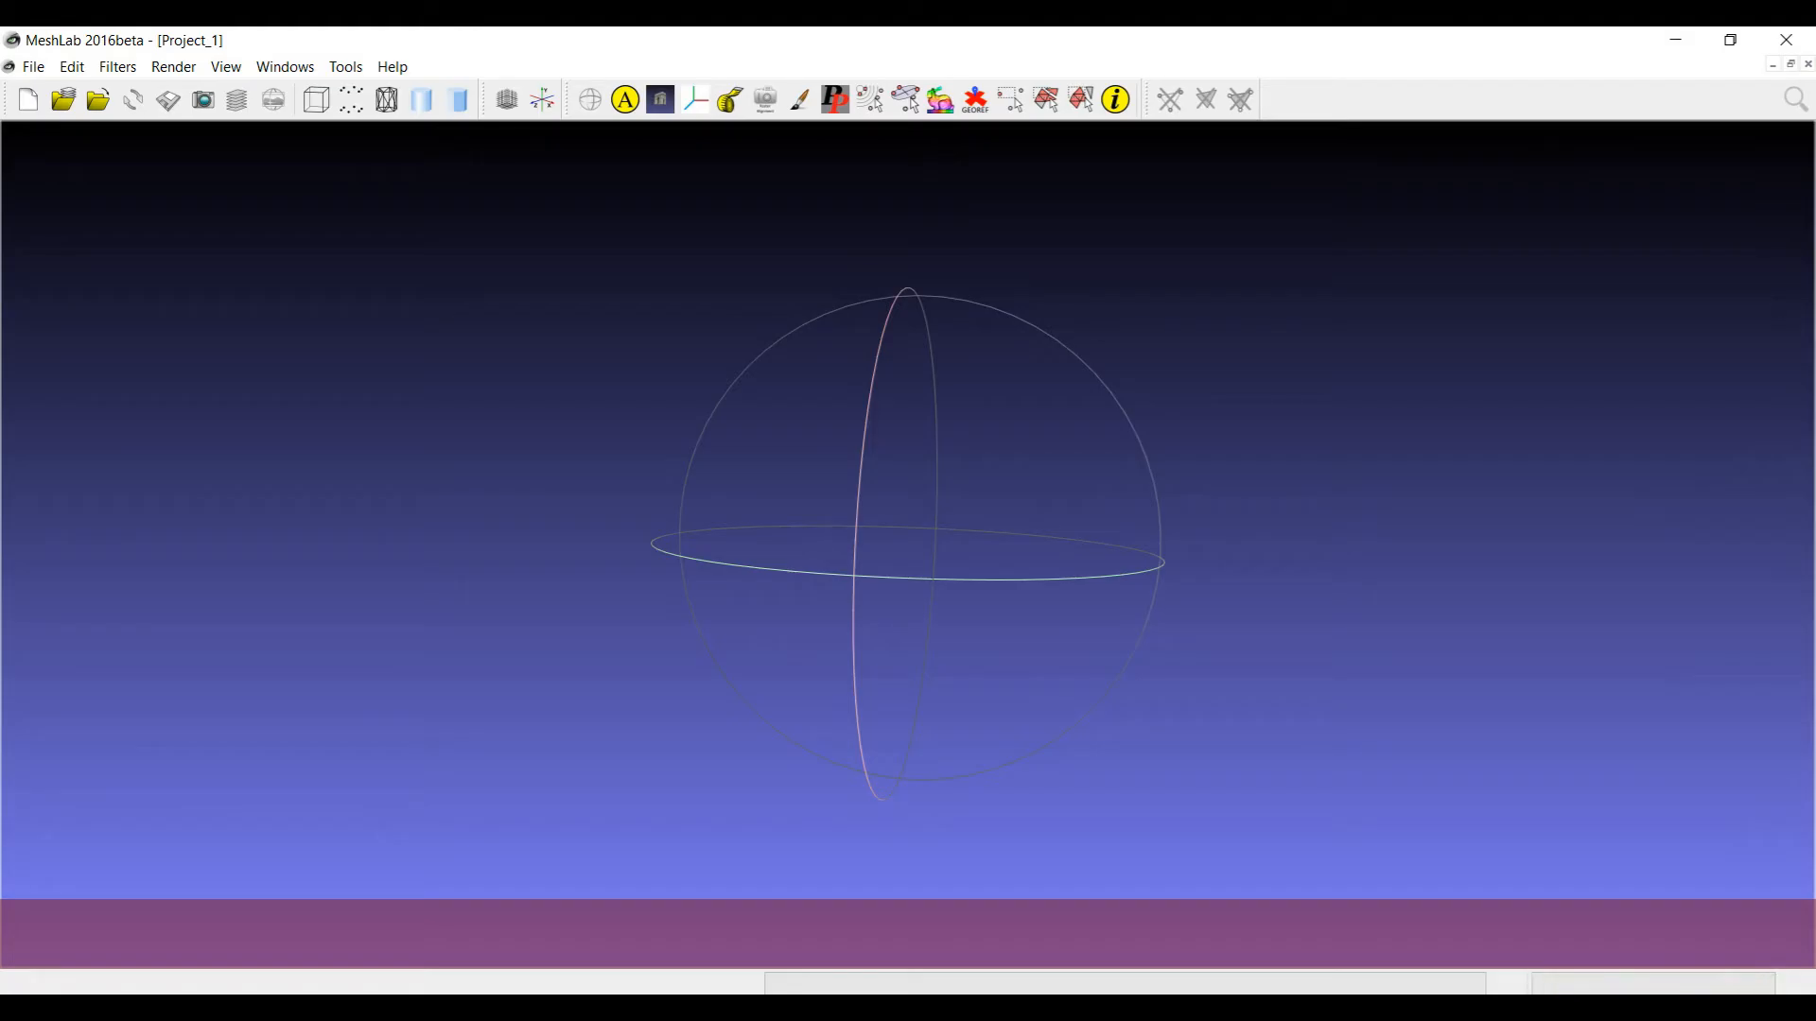
mouse_move(837, 805)
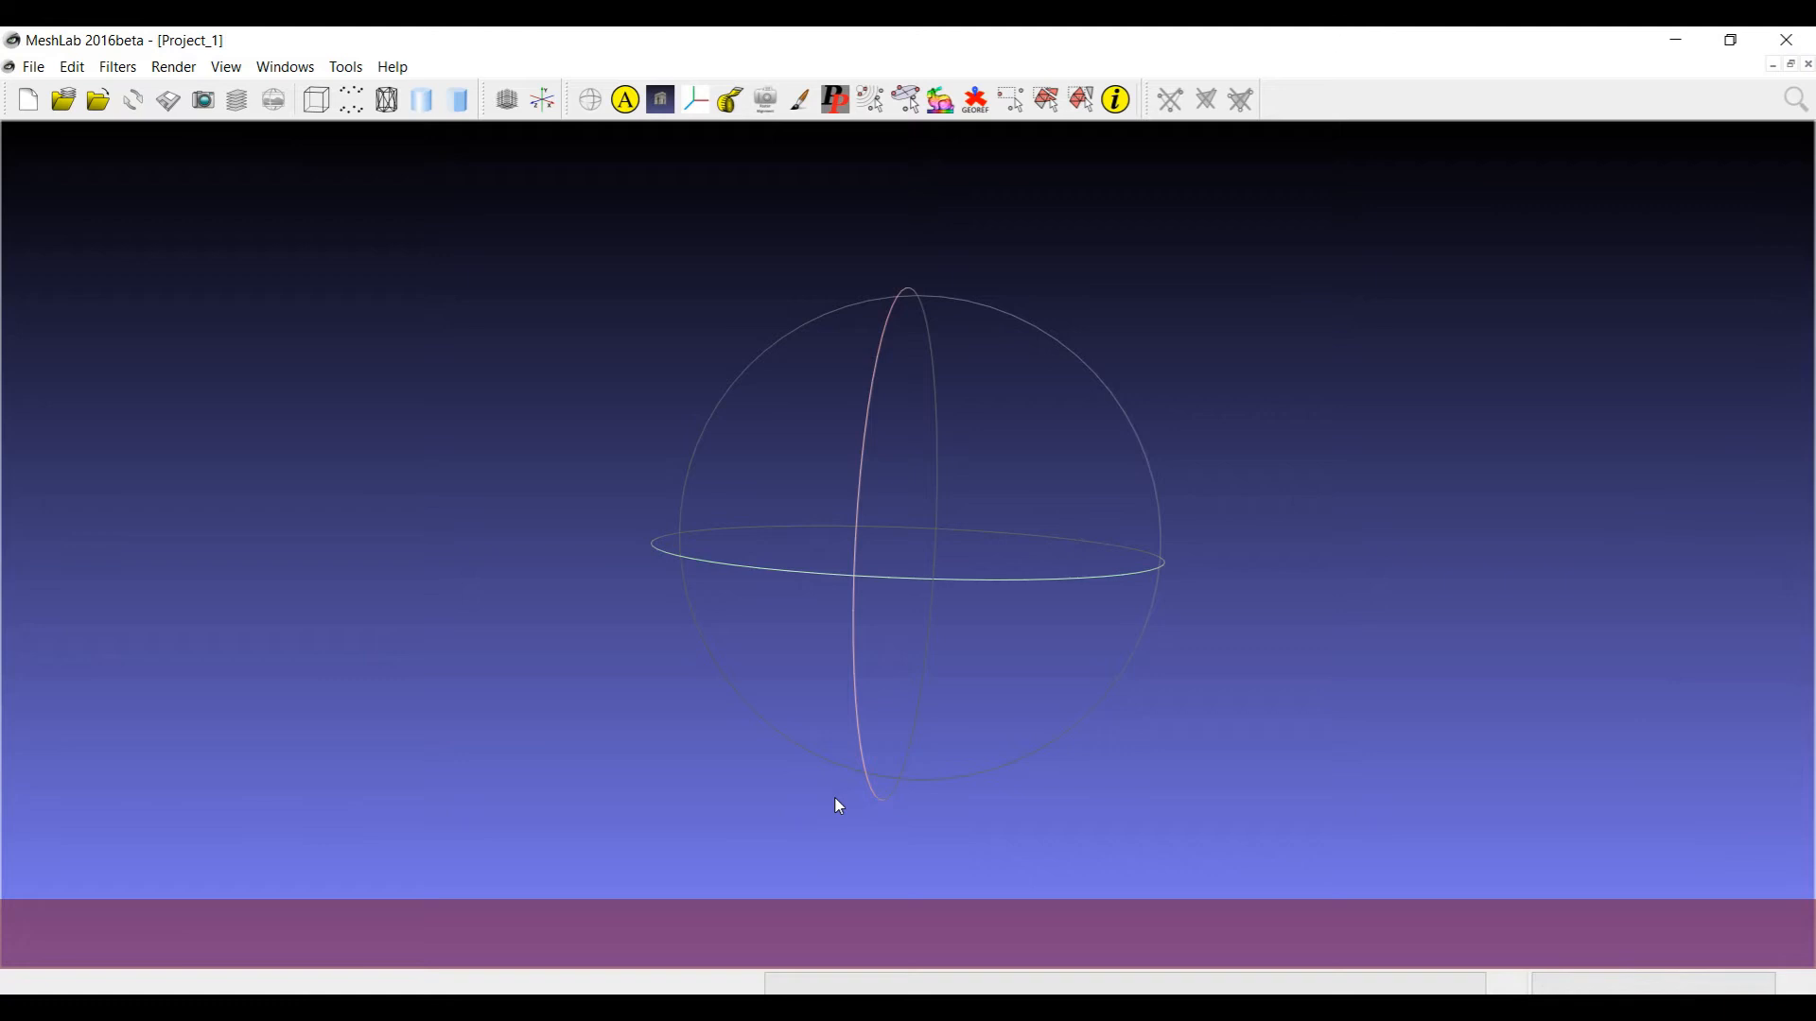
mouse_move(1509, 989)
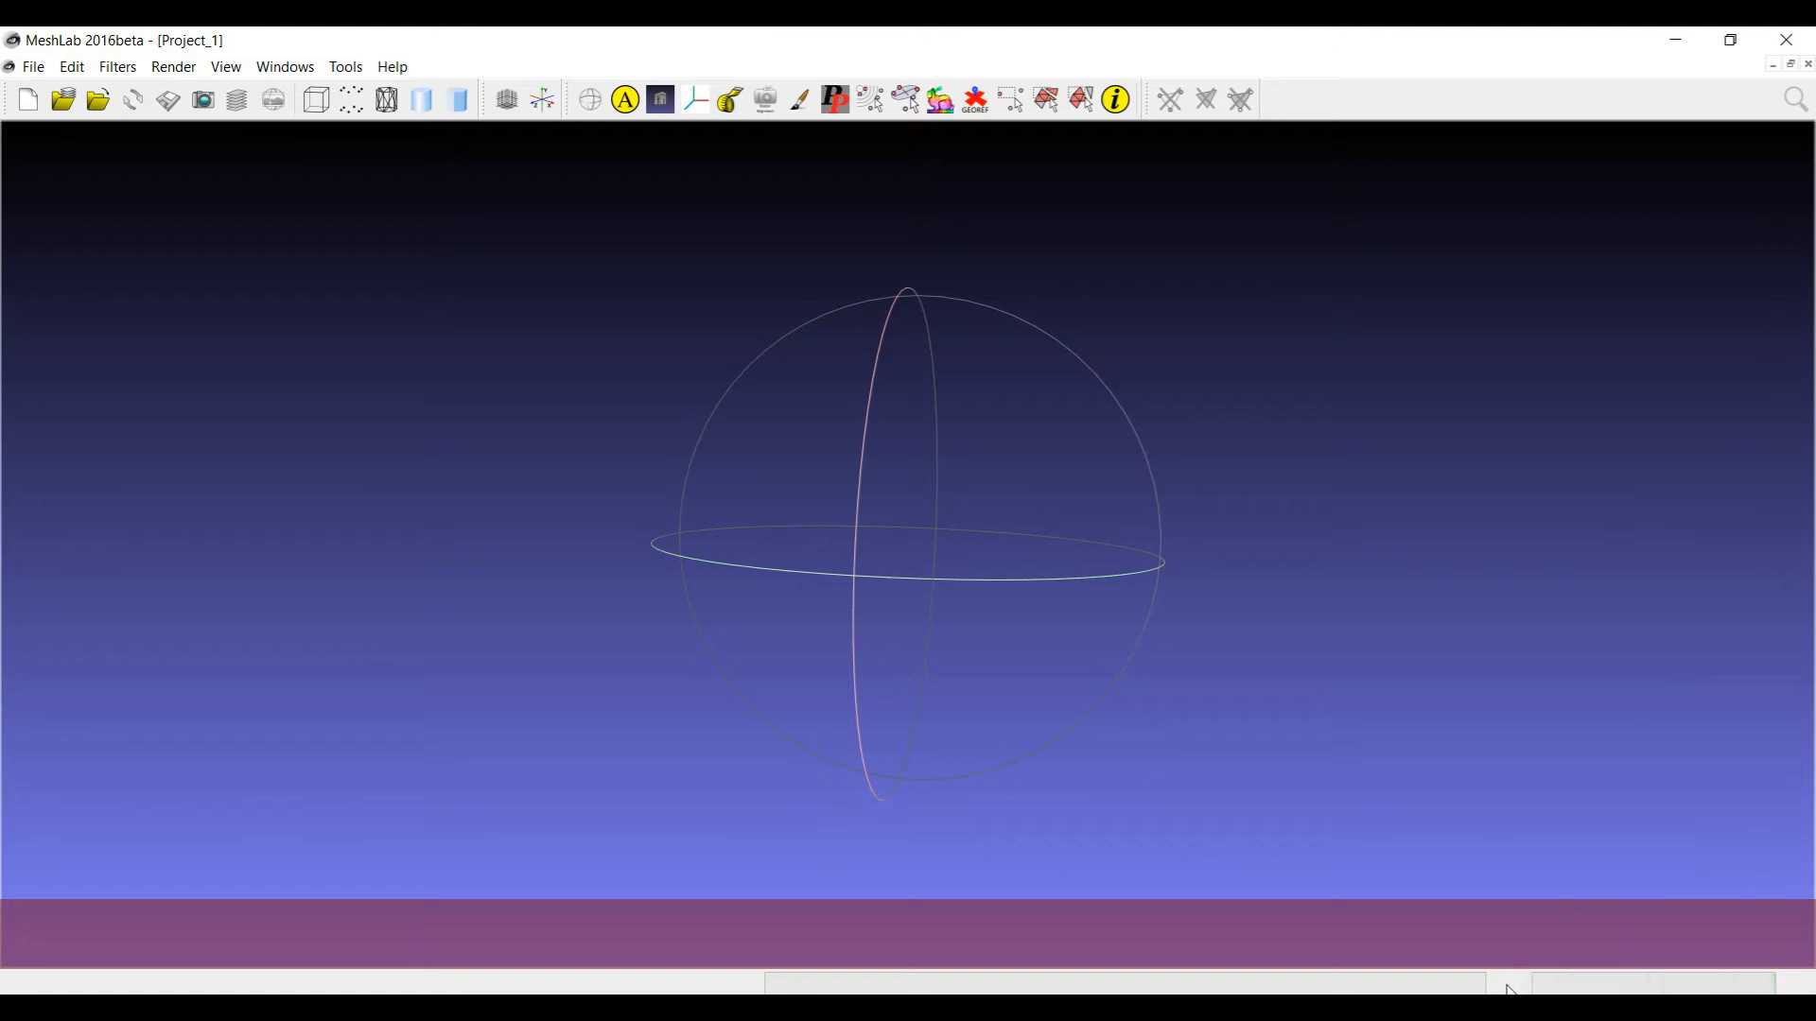
mouse_move(1748, 930)
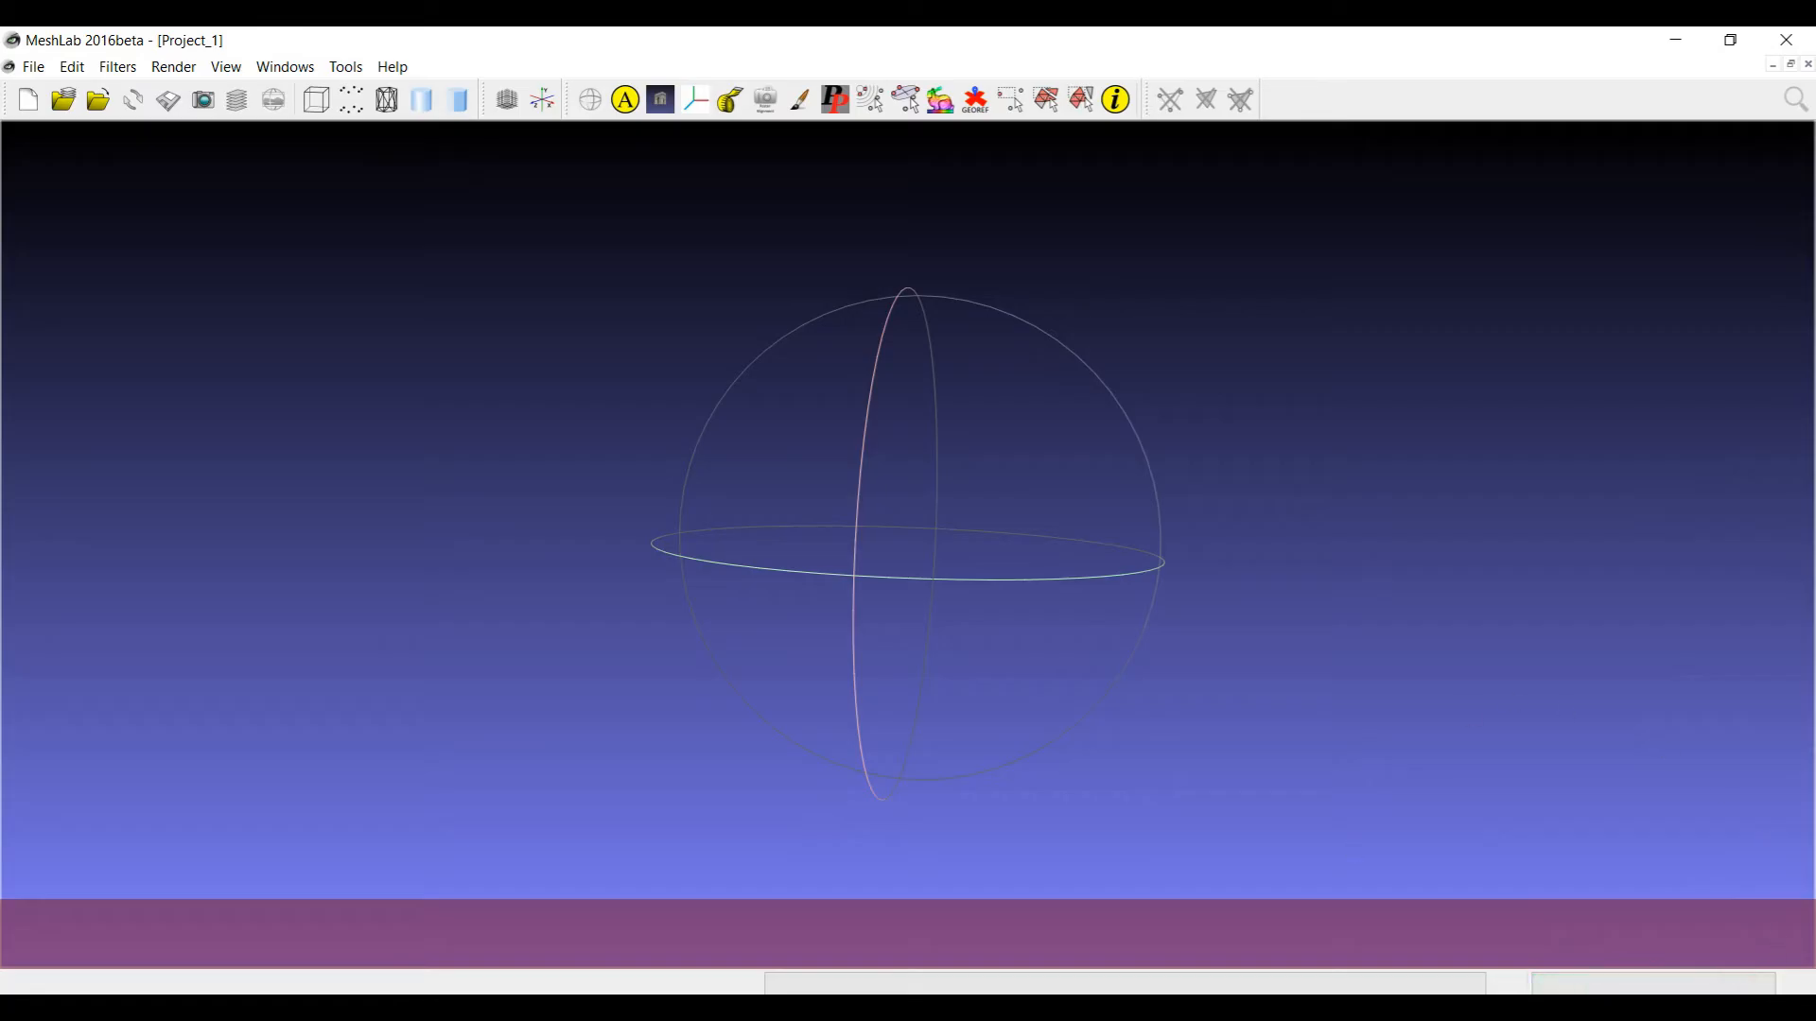
mouse_move(1649, 927)
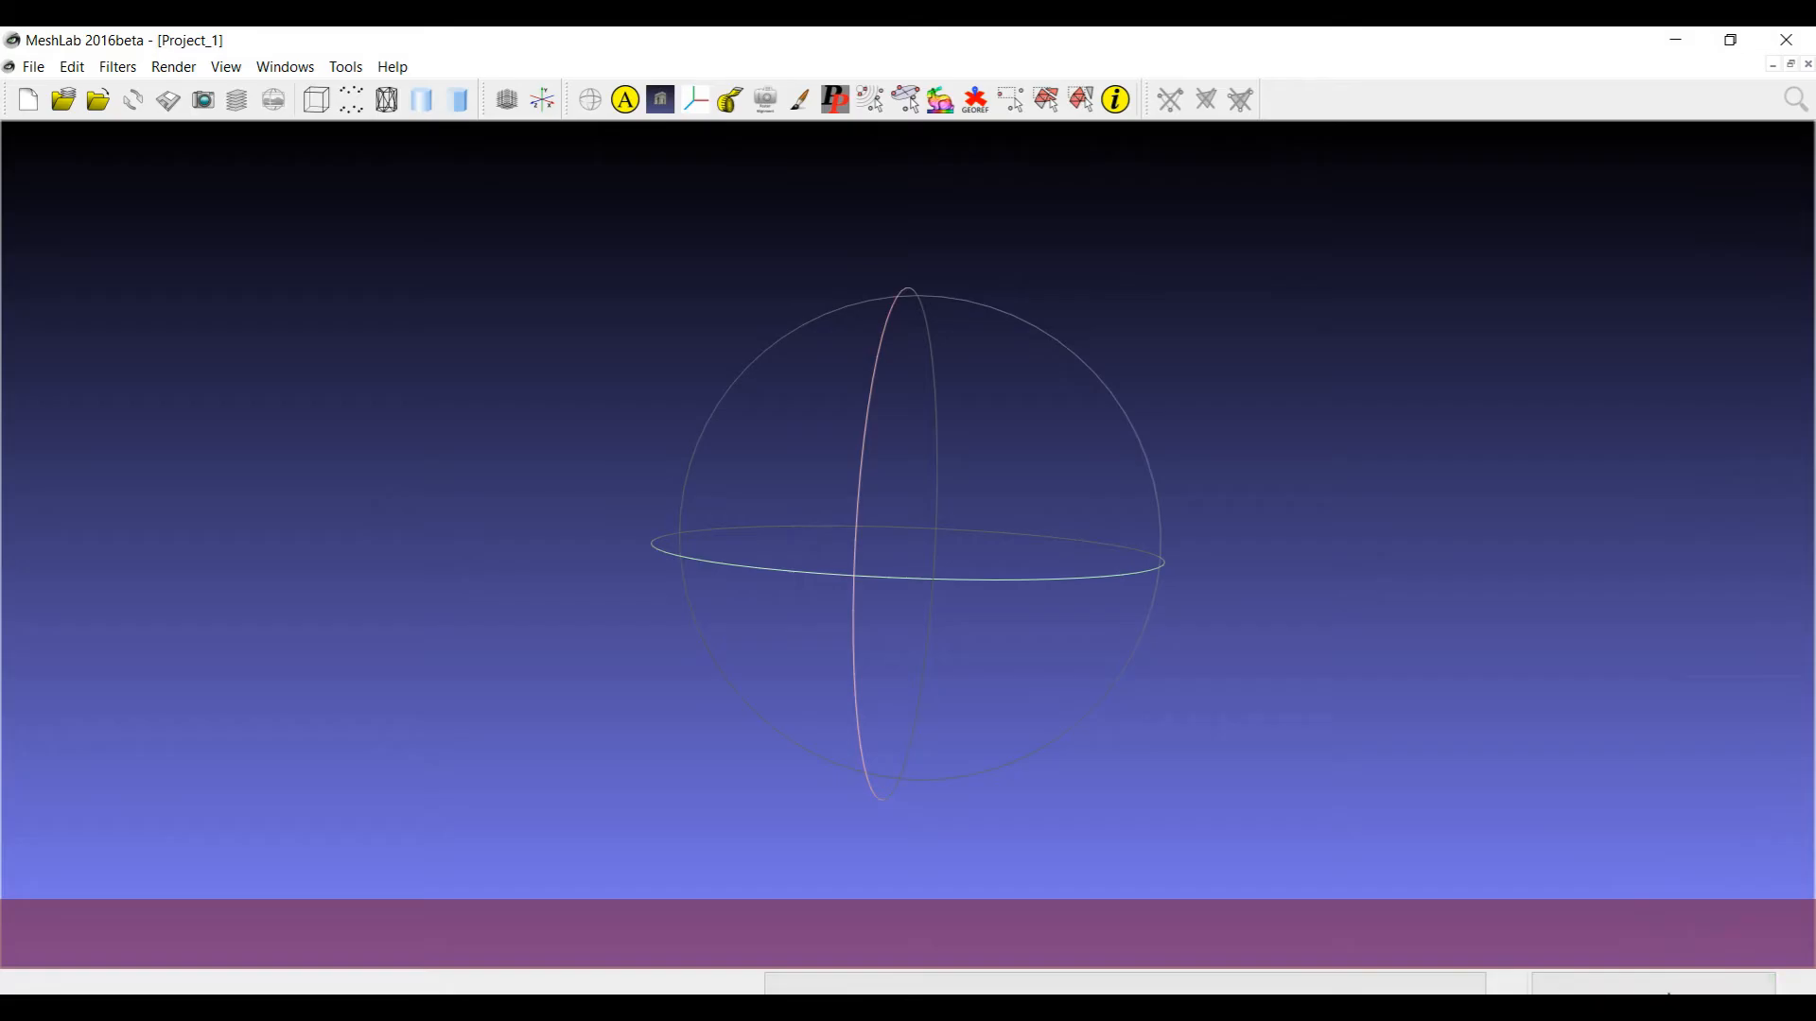
mouse_move(1549, 982)
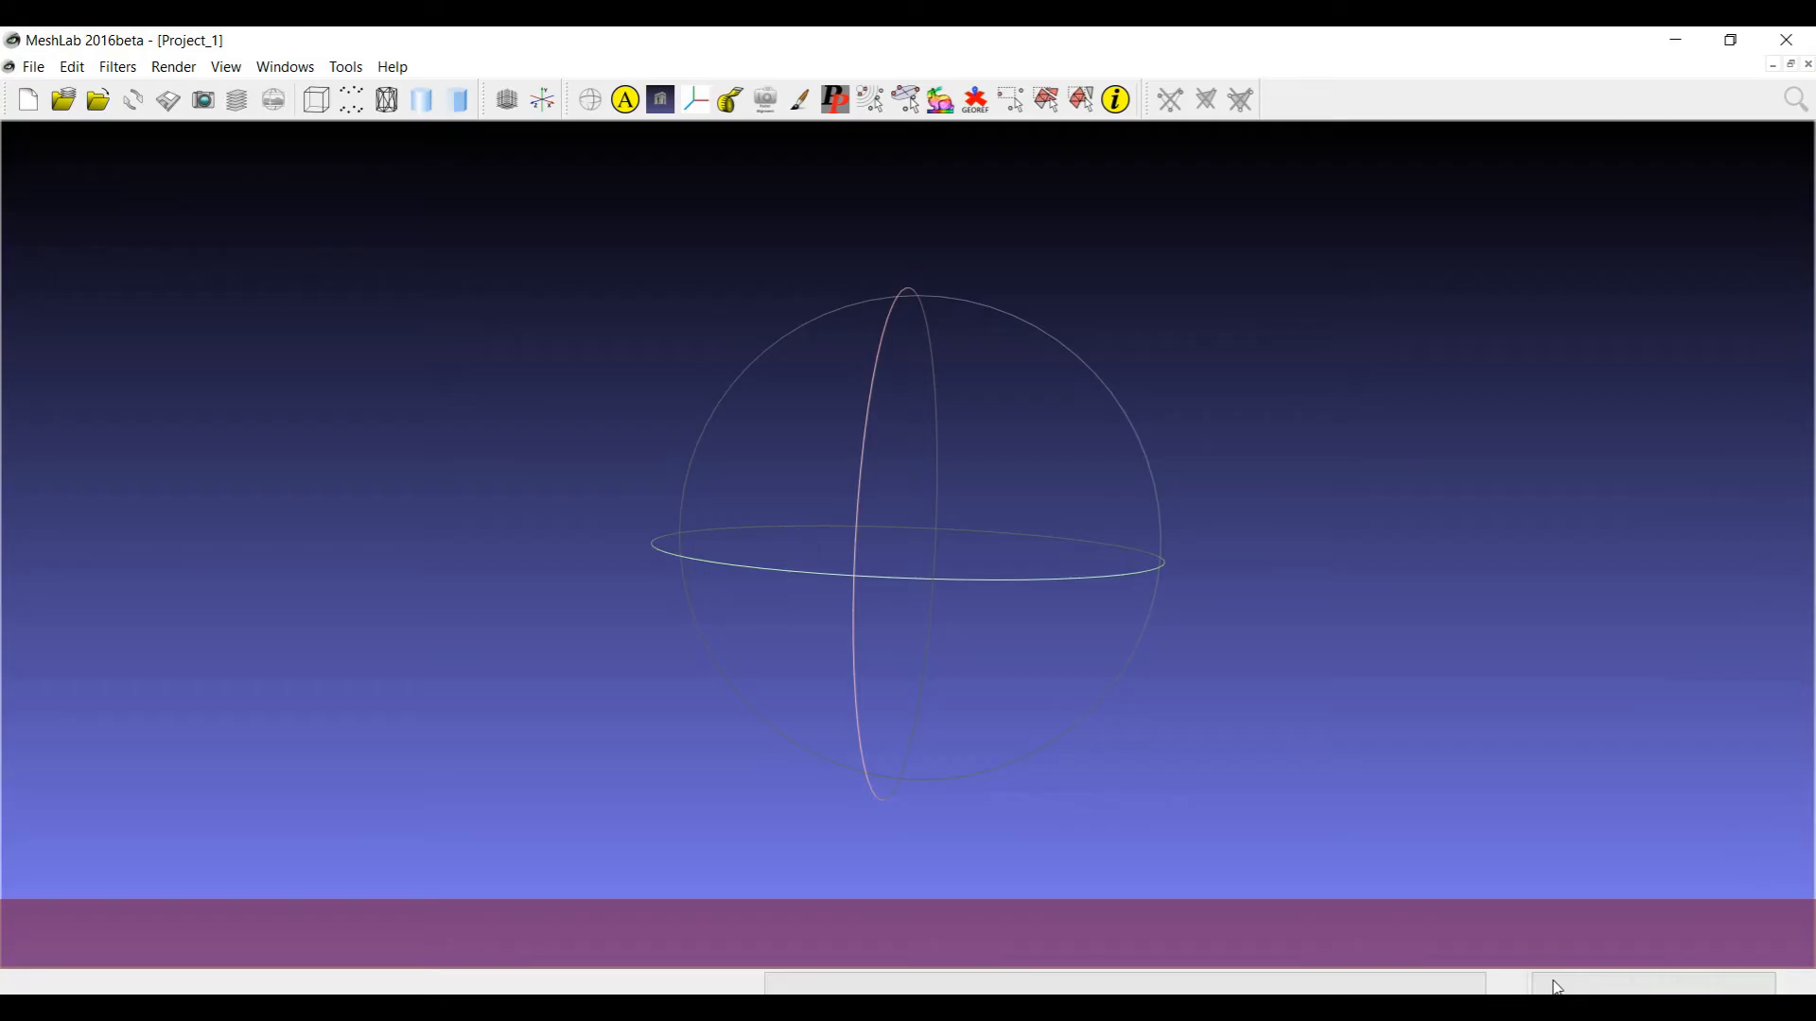
mouse_move(1666, 562)
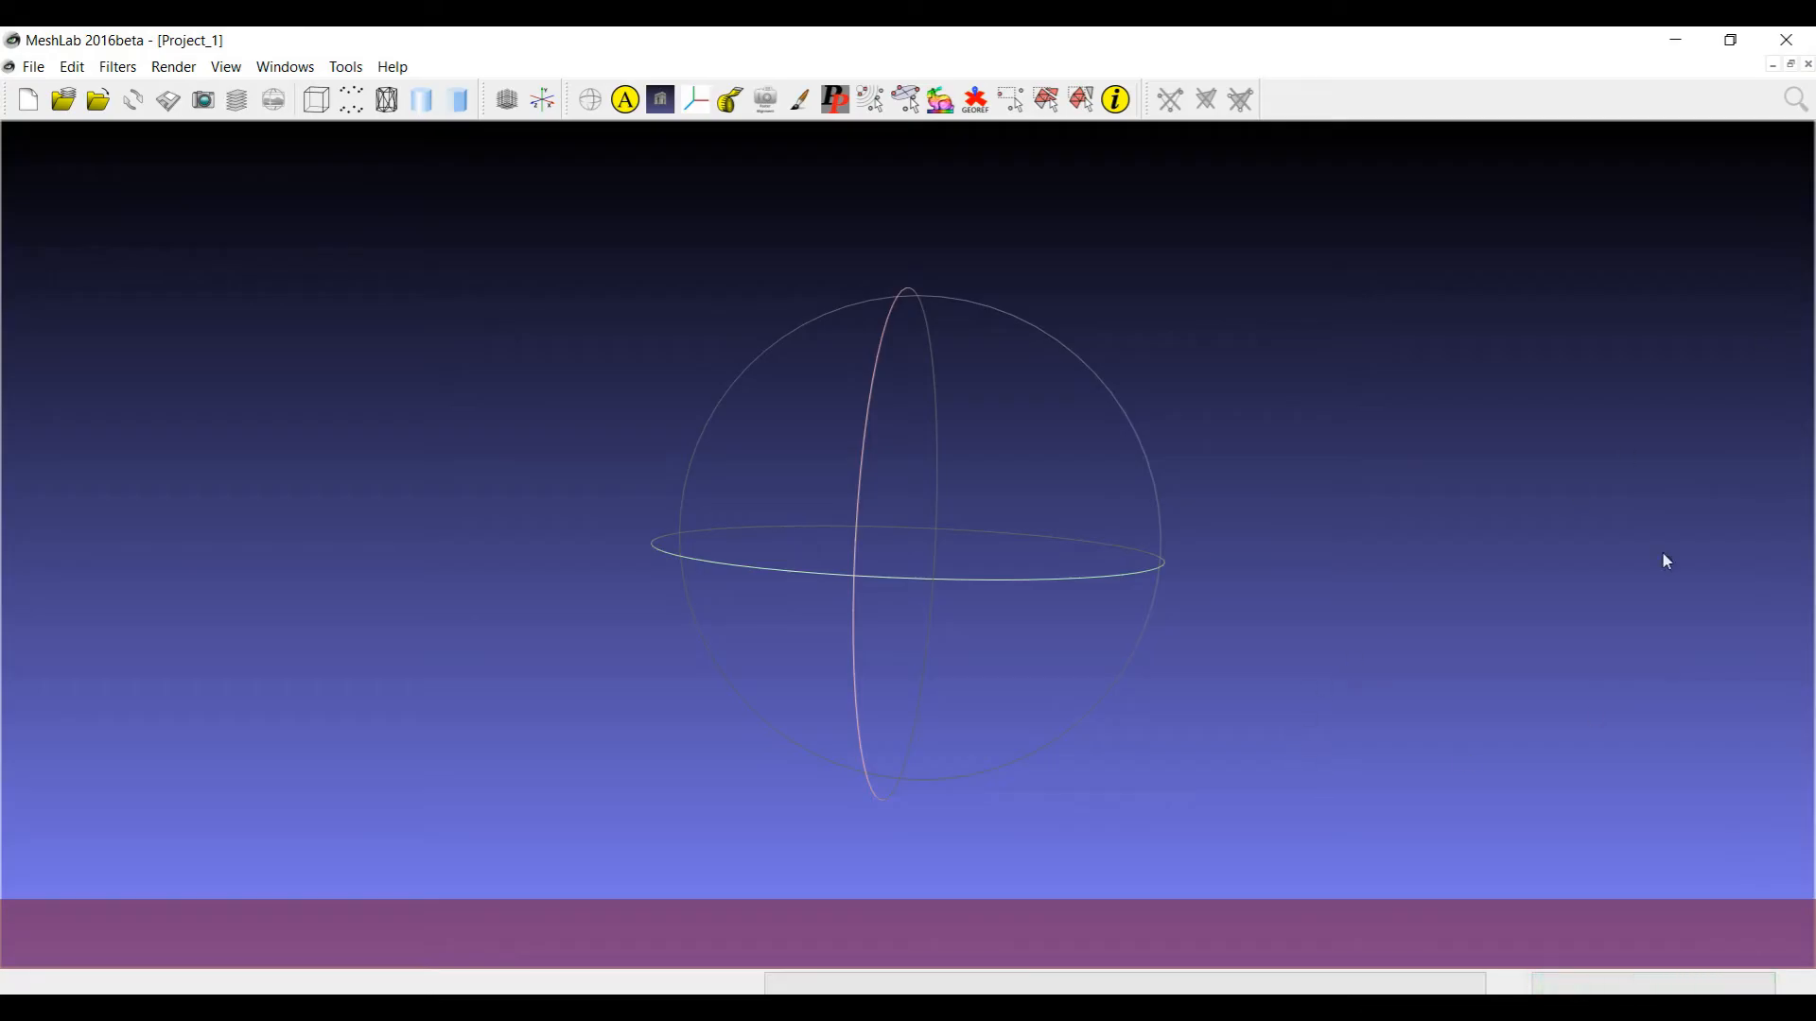
Step: Close the empty MeshLab window to return to the desktop
click(1672, 40)
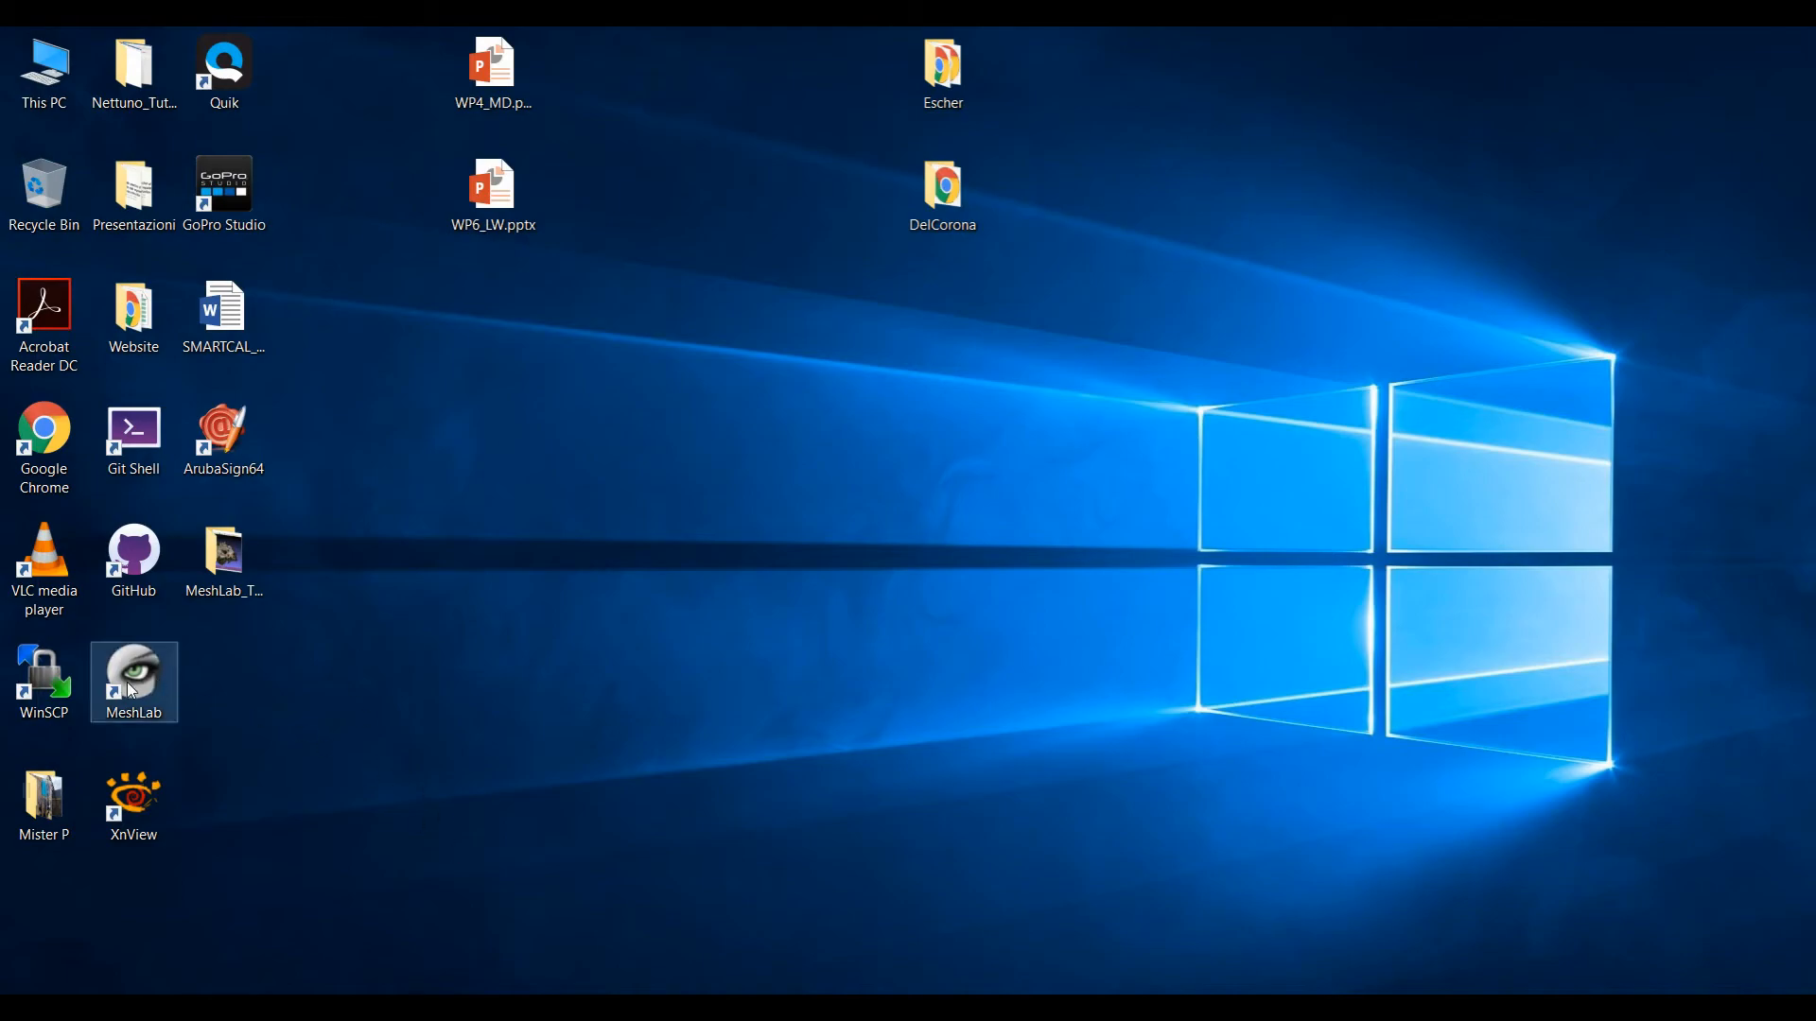
mouse_move(162, 721)
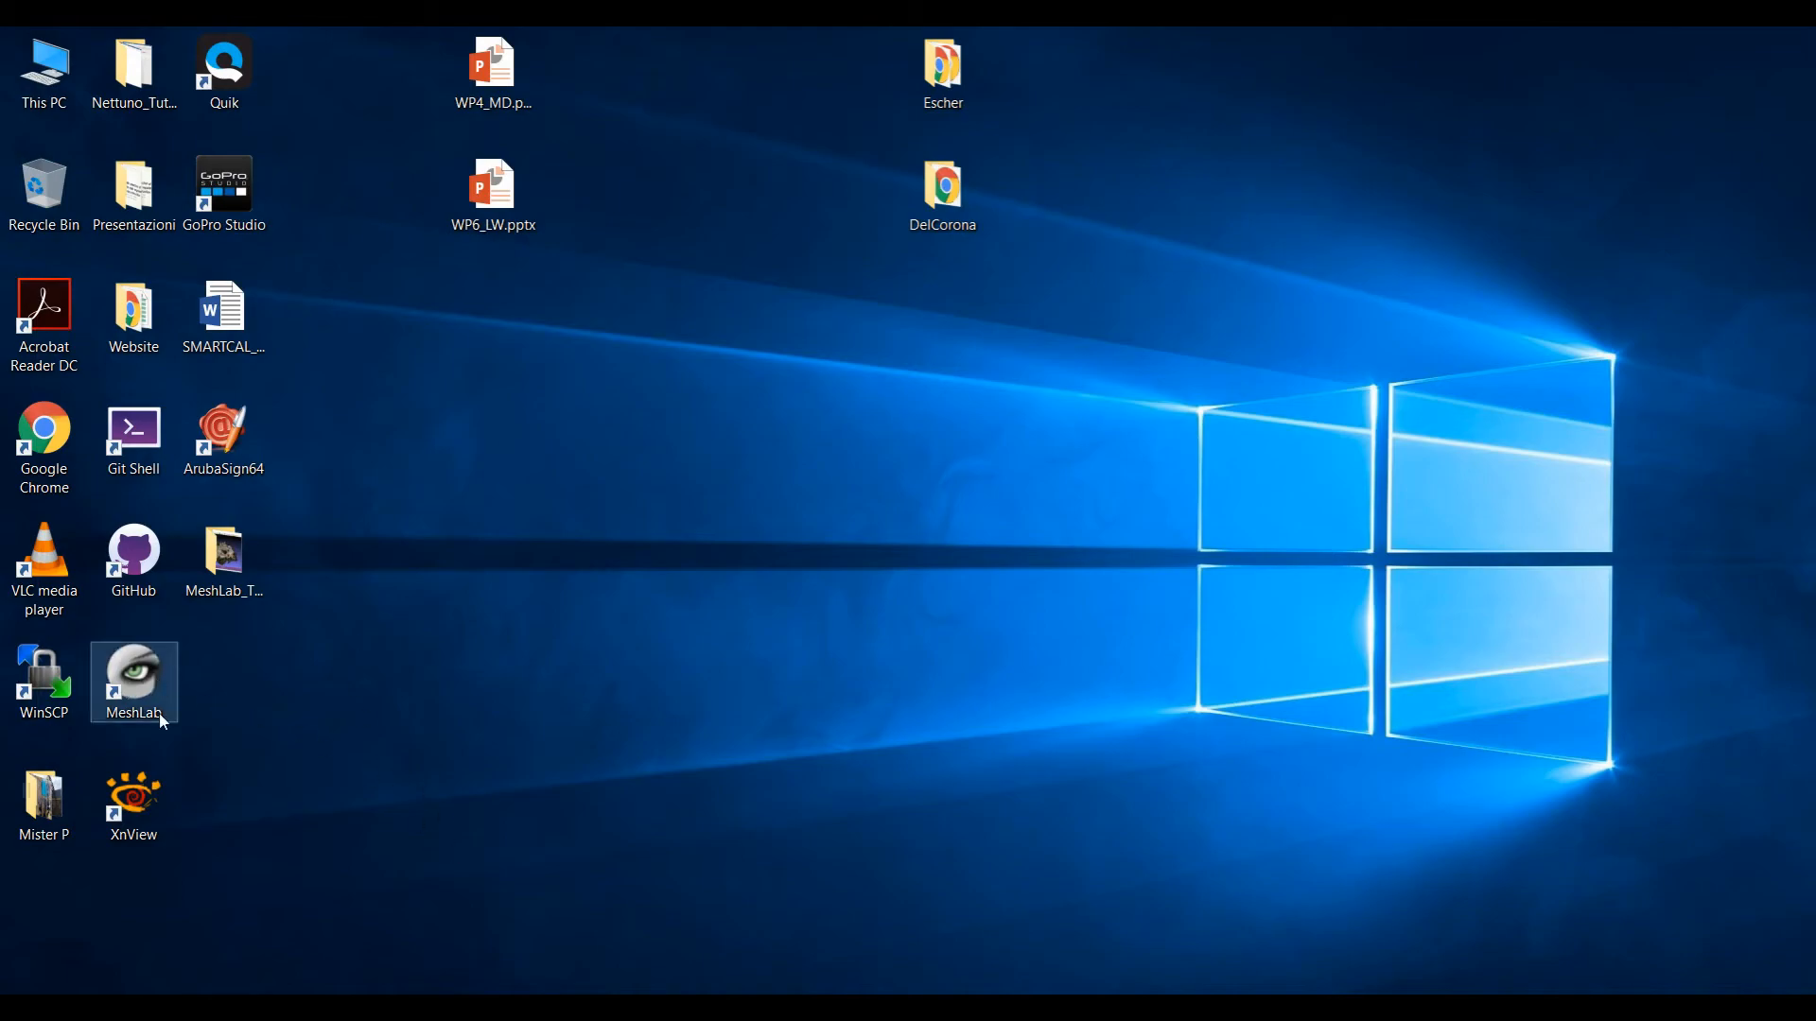
right_click(133, 681)
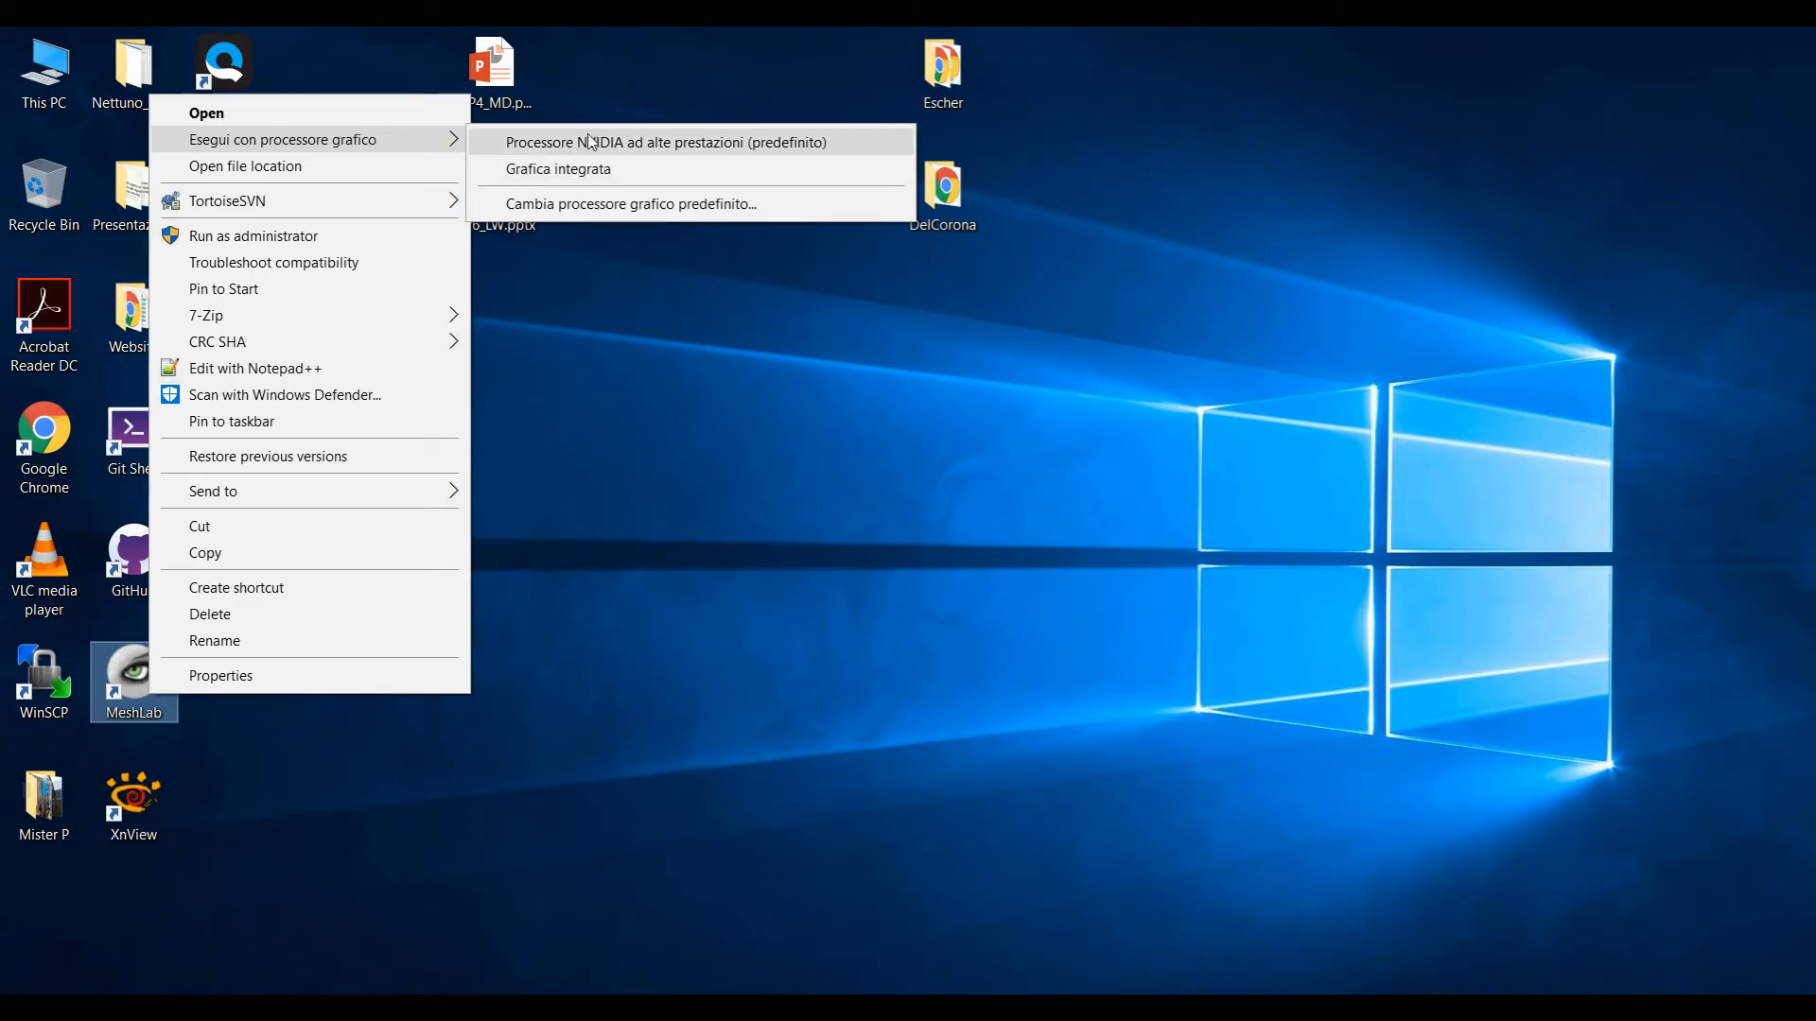
mouse_move(558, 169)
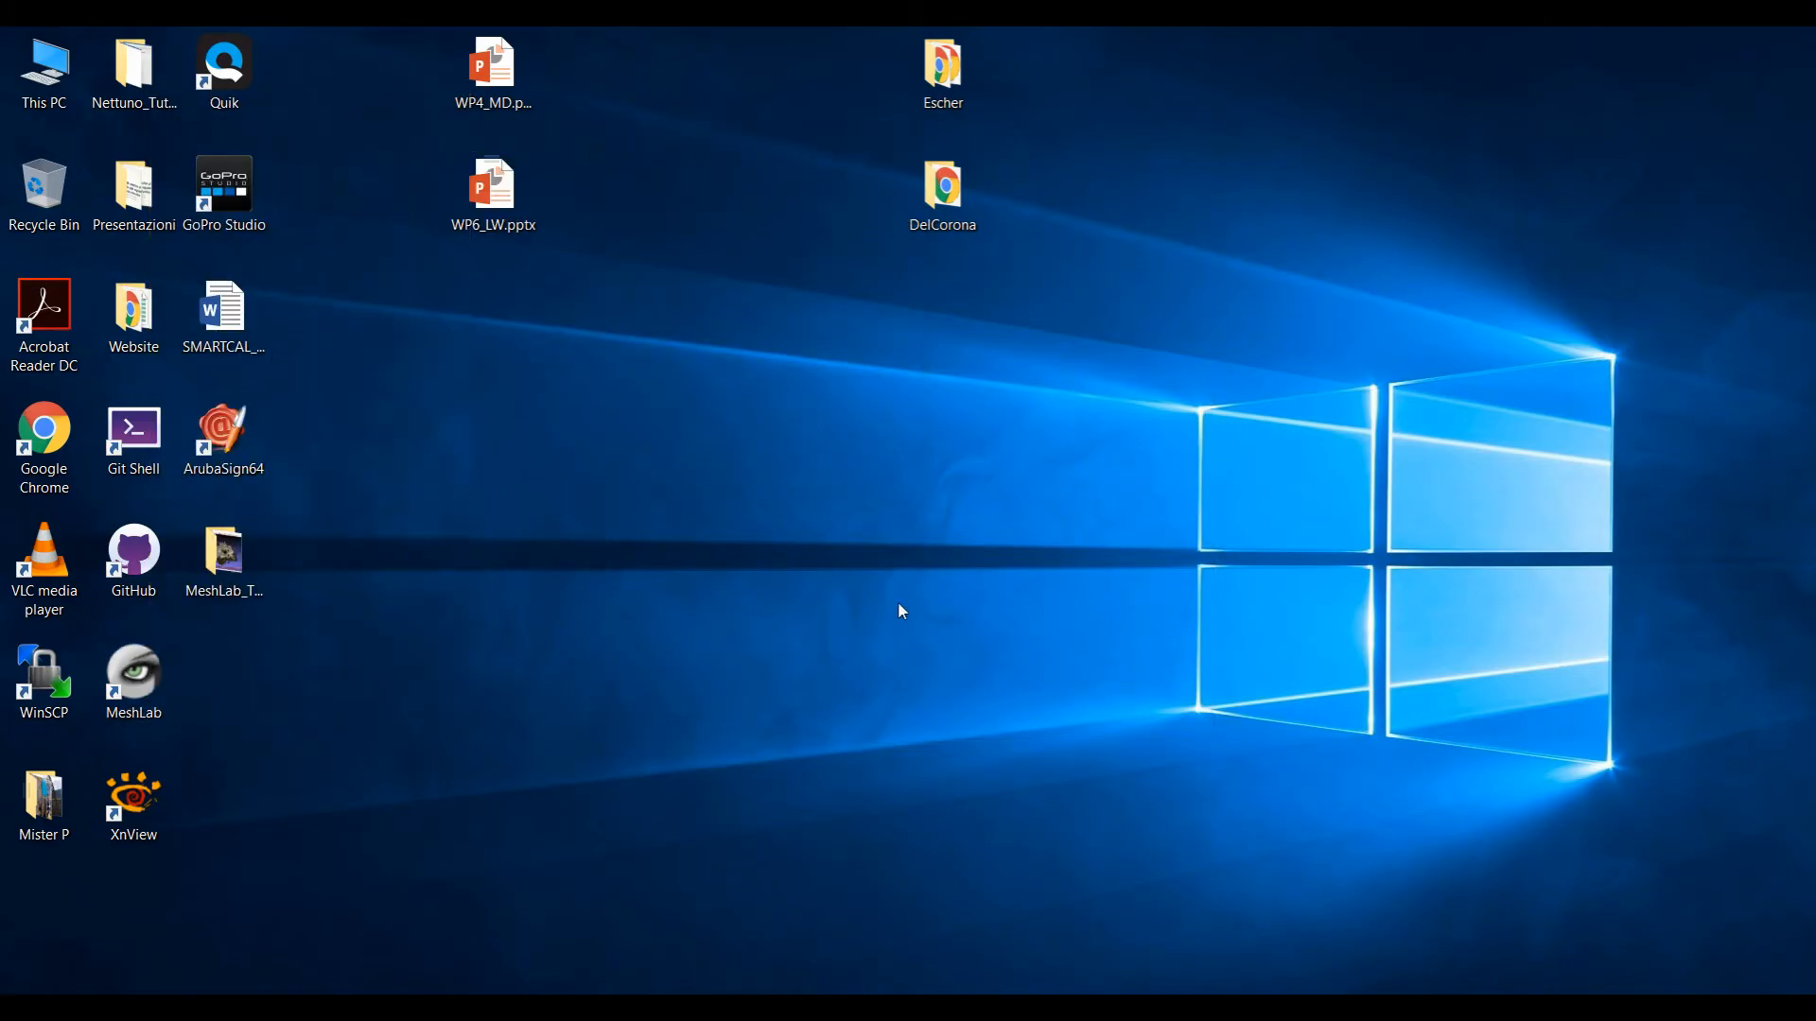
double_click(132, 681)
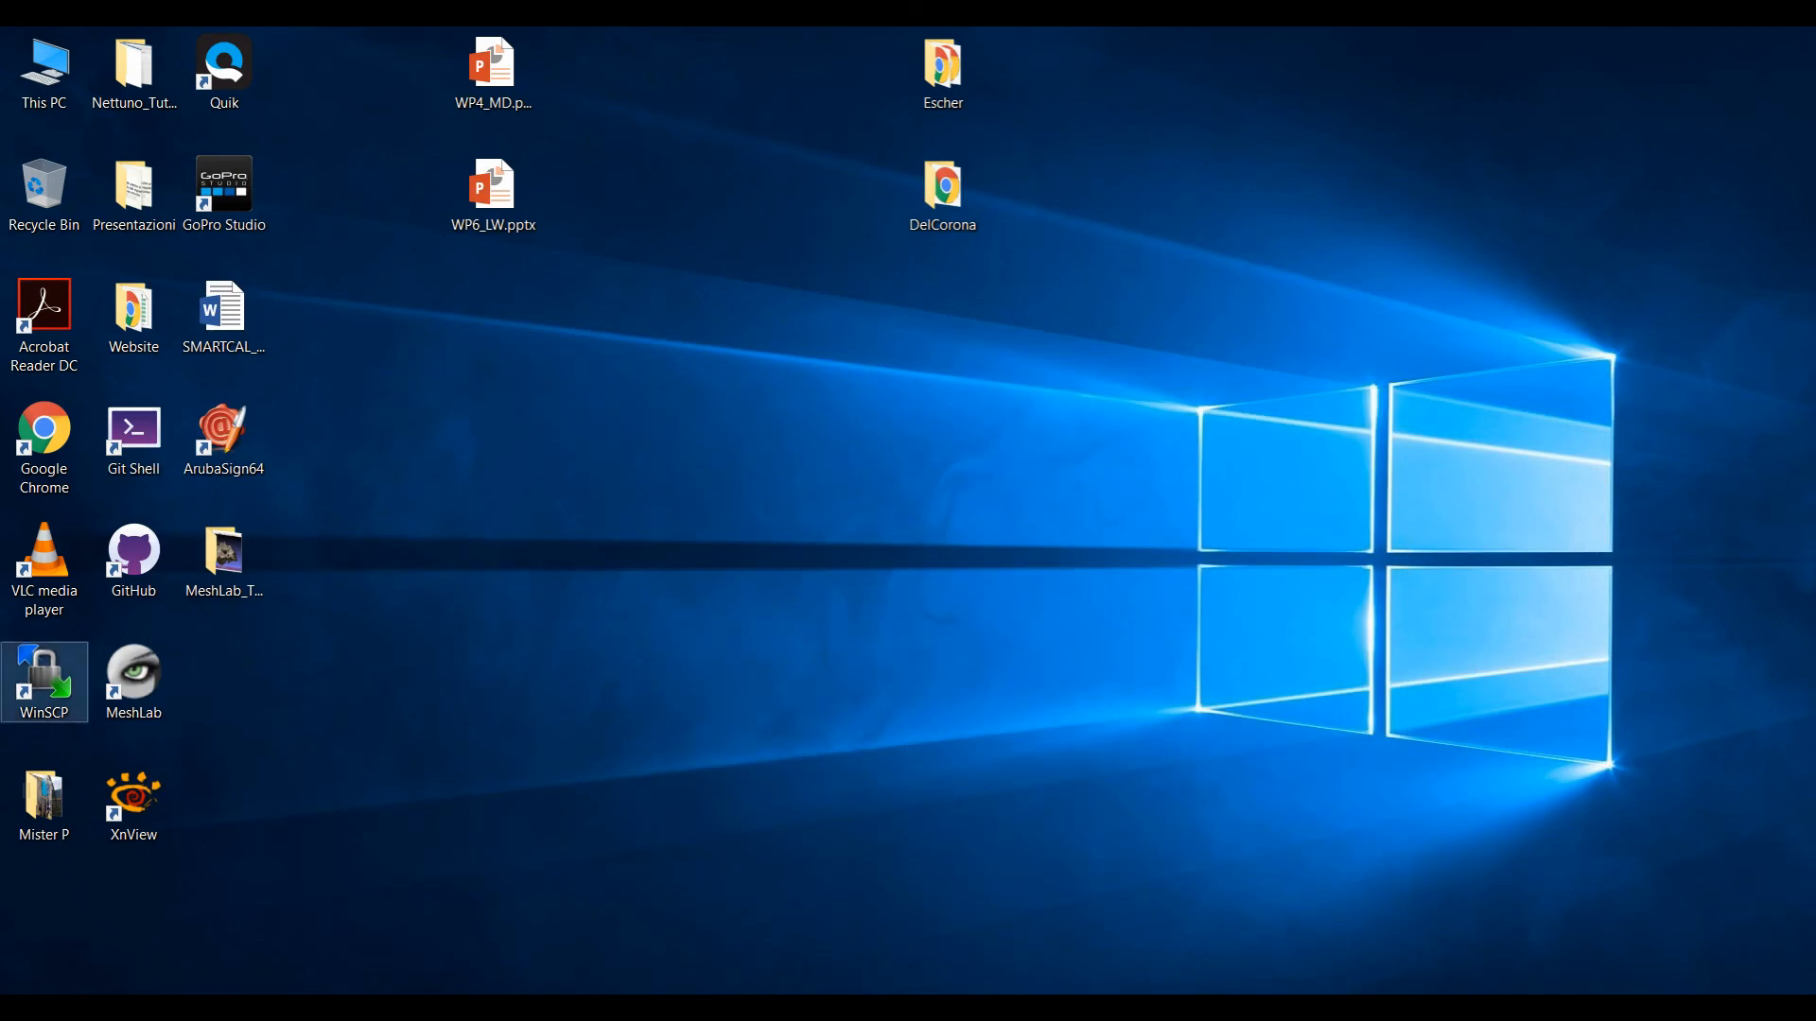
click(133, 681)
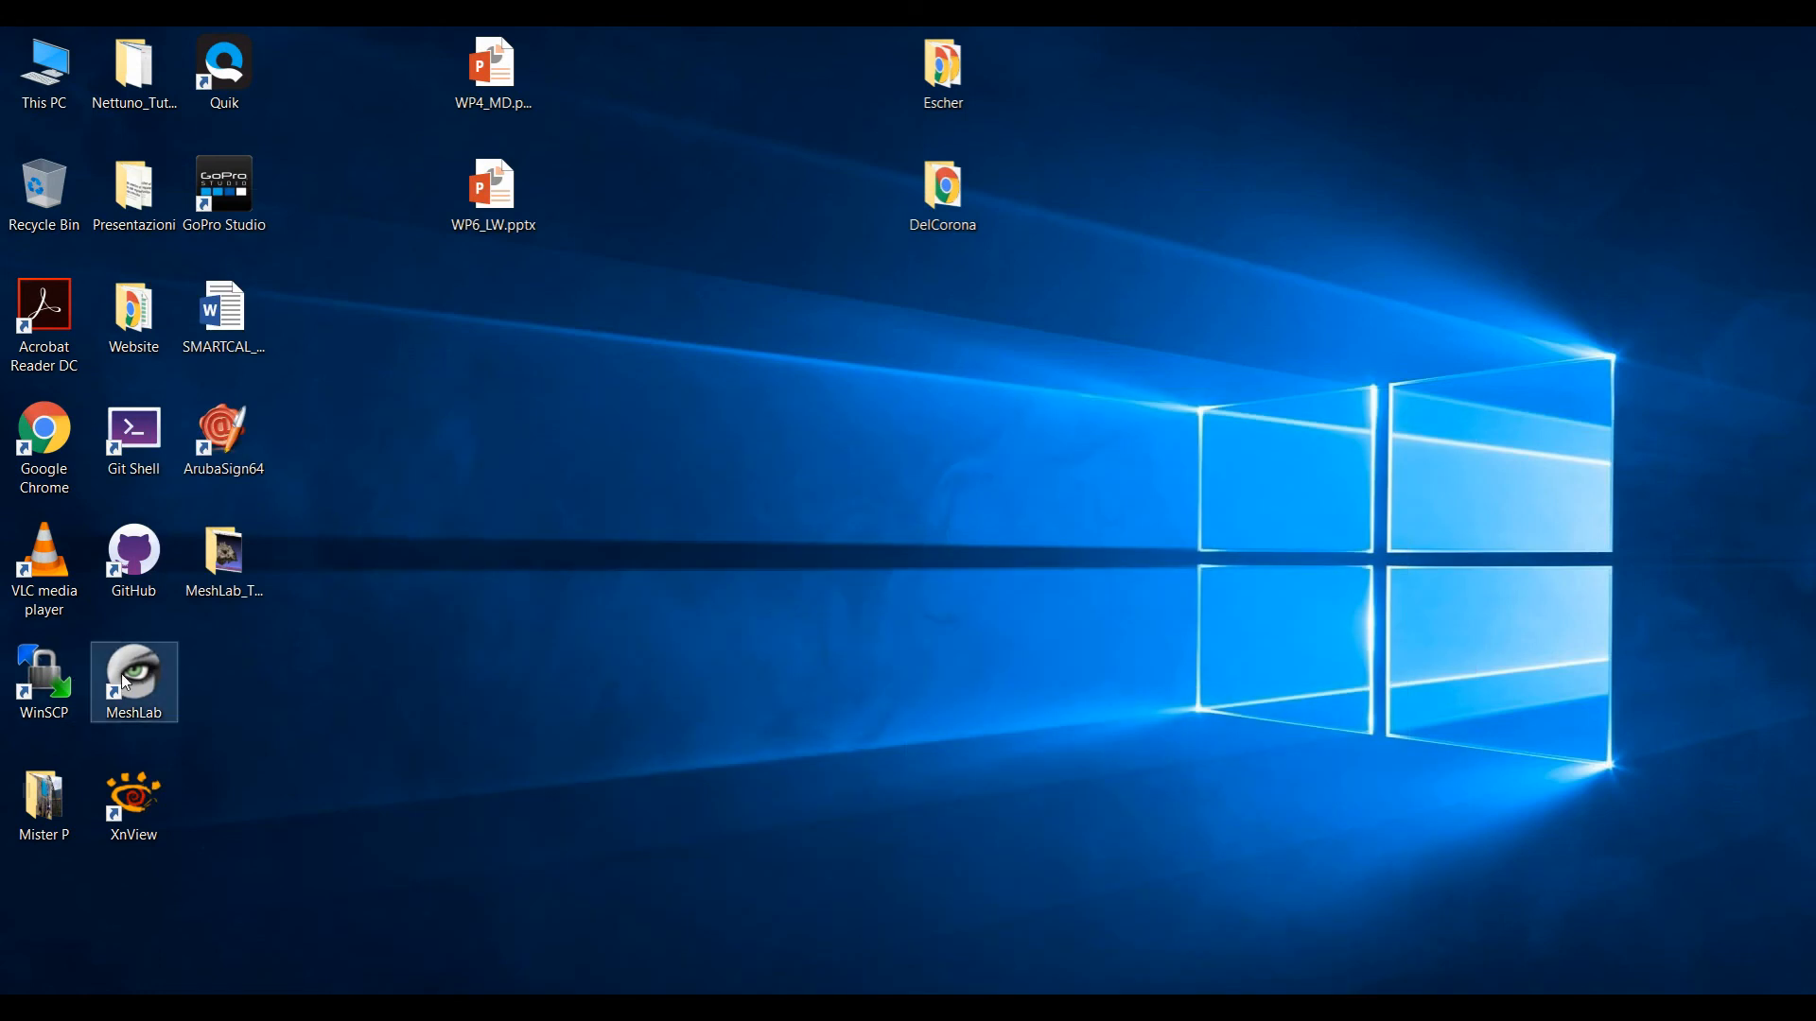
Step: Right-click the MeshLab desktop shortcut to show its graphics-processor launch options
right_click(133, 680)
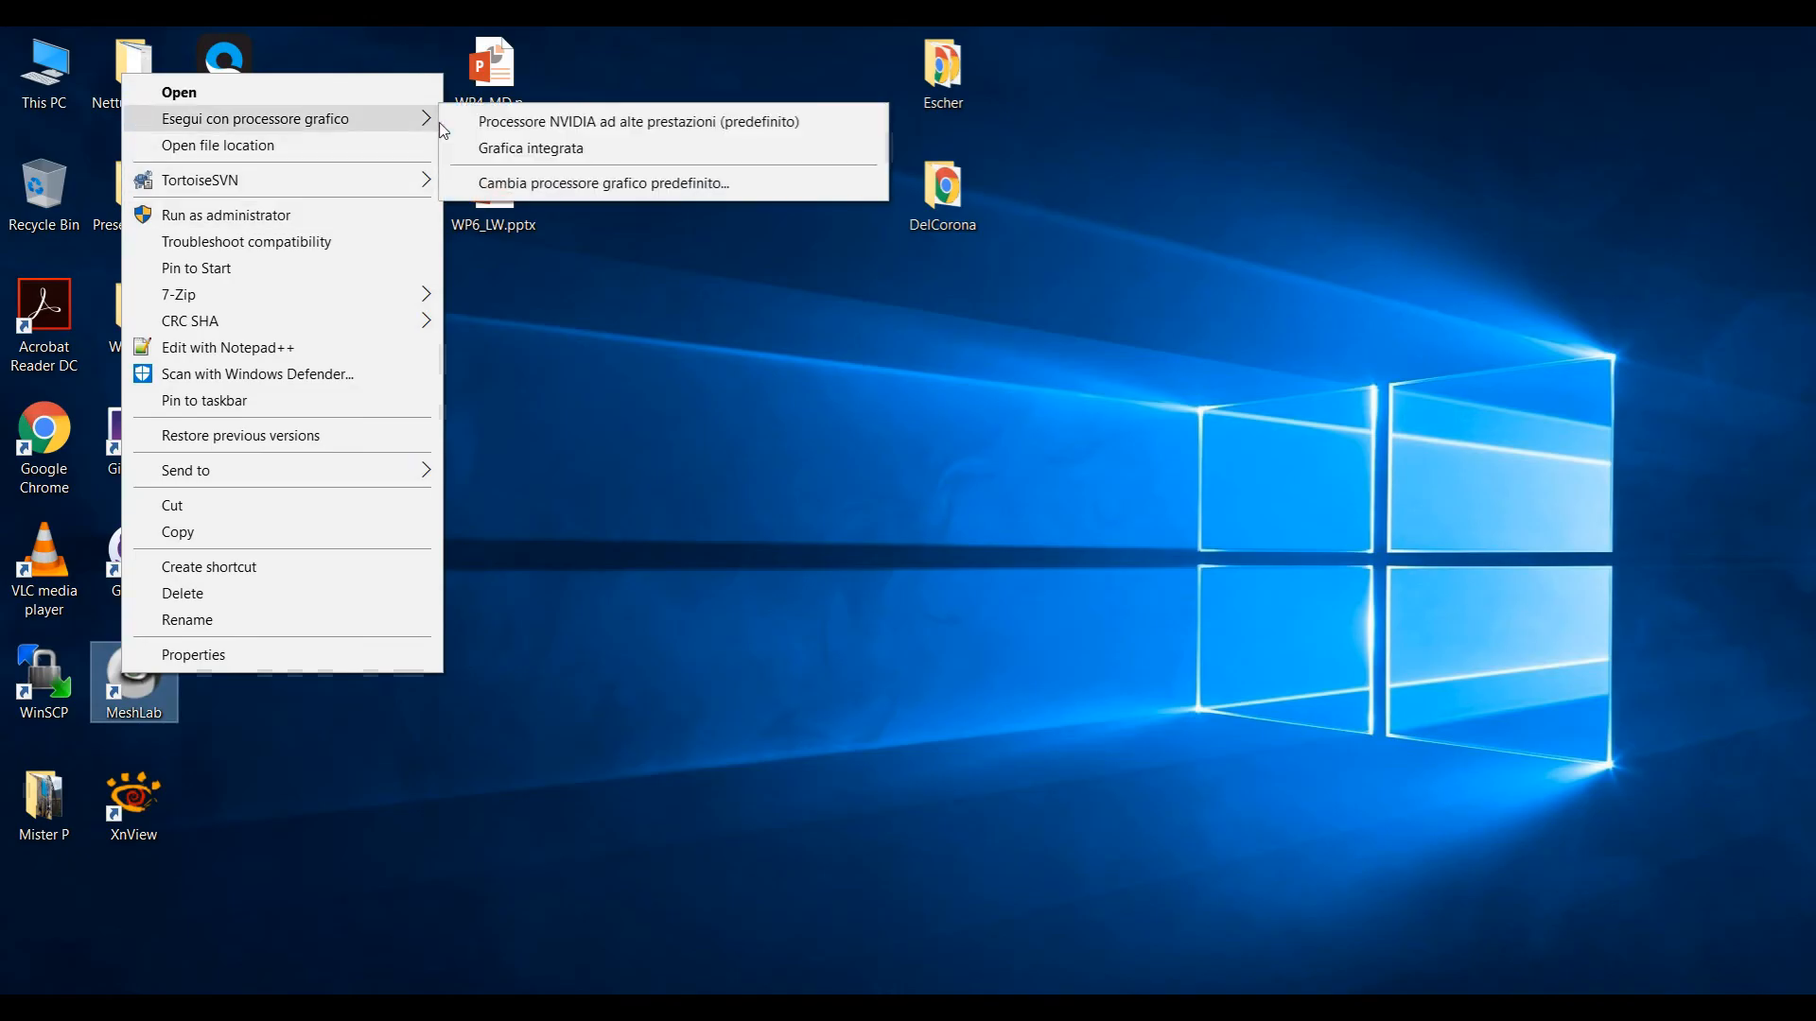
mouse_move(491, 149)
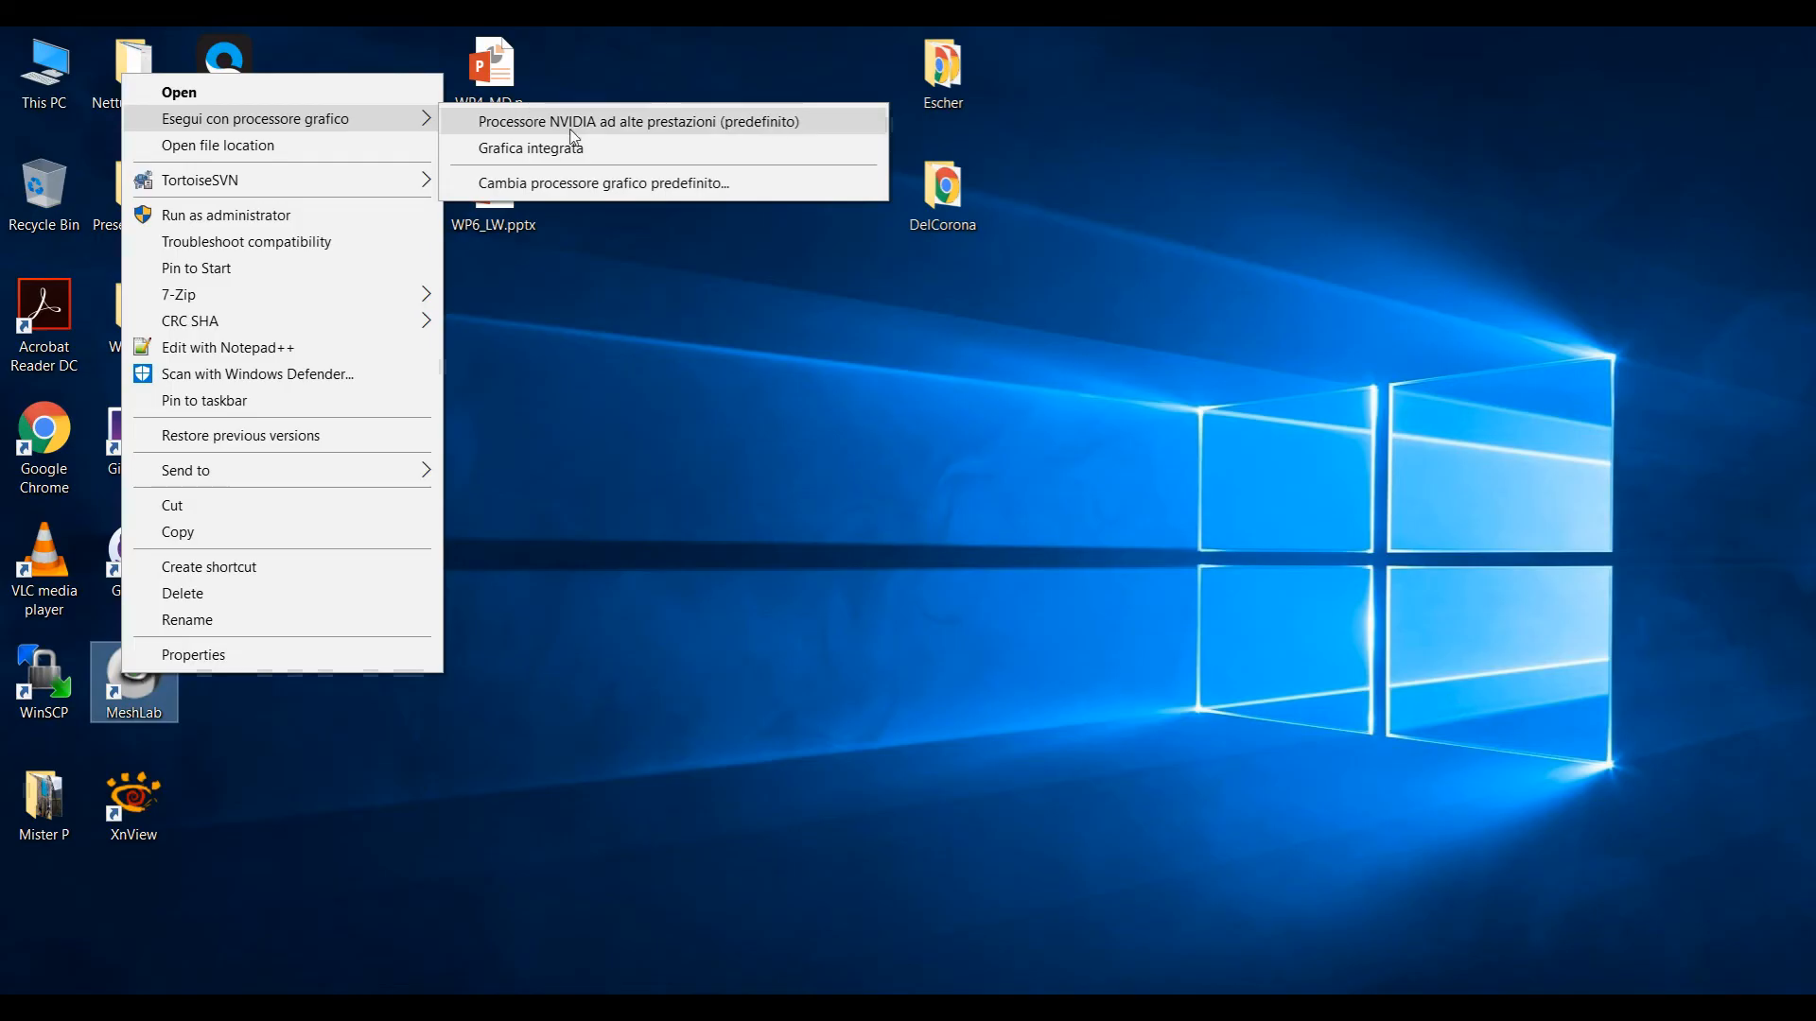
mouse_move(603, 183)
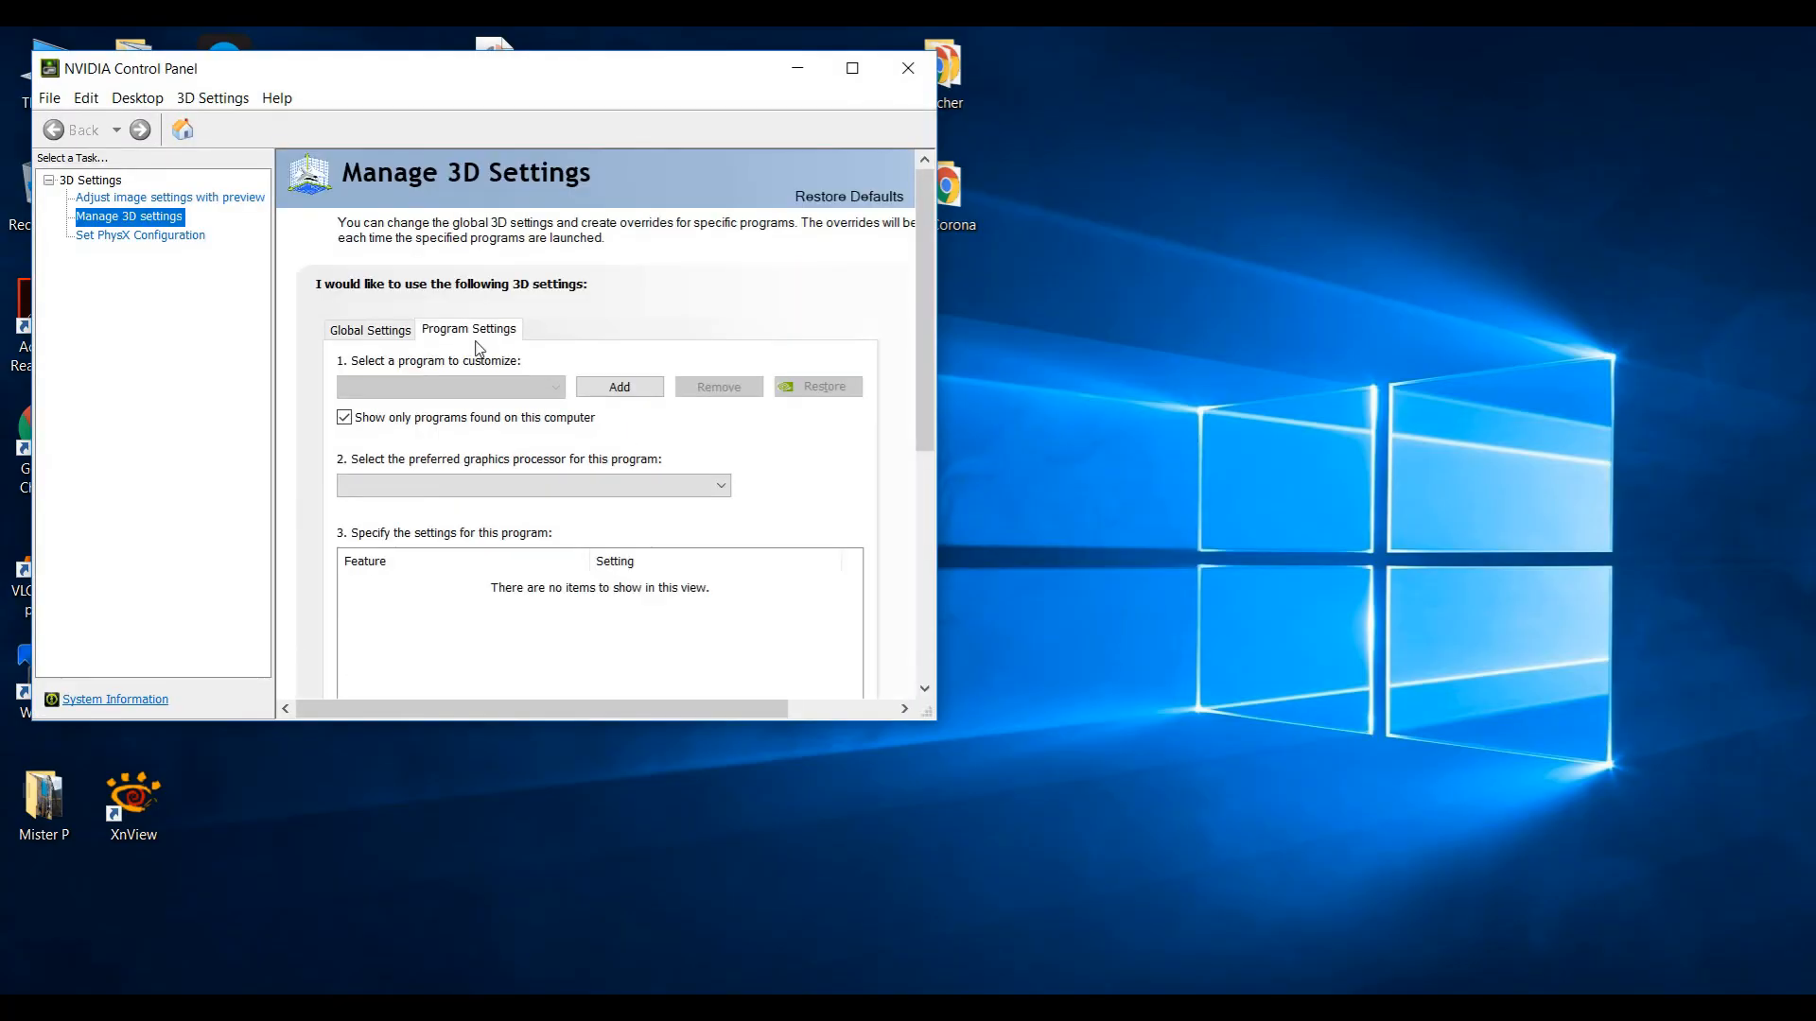
mouse_move(550, 397)
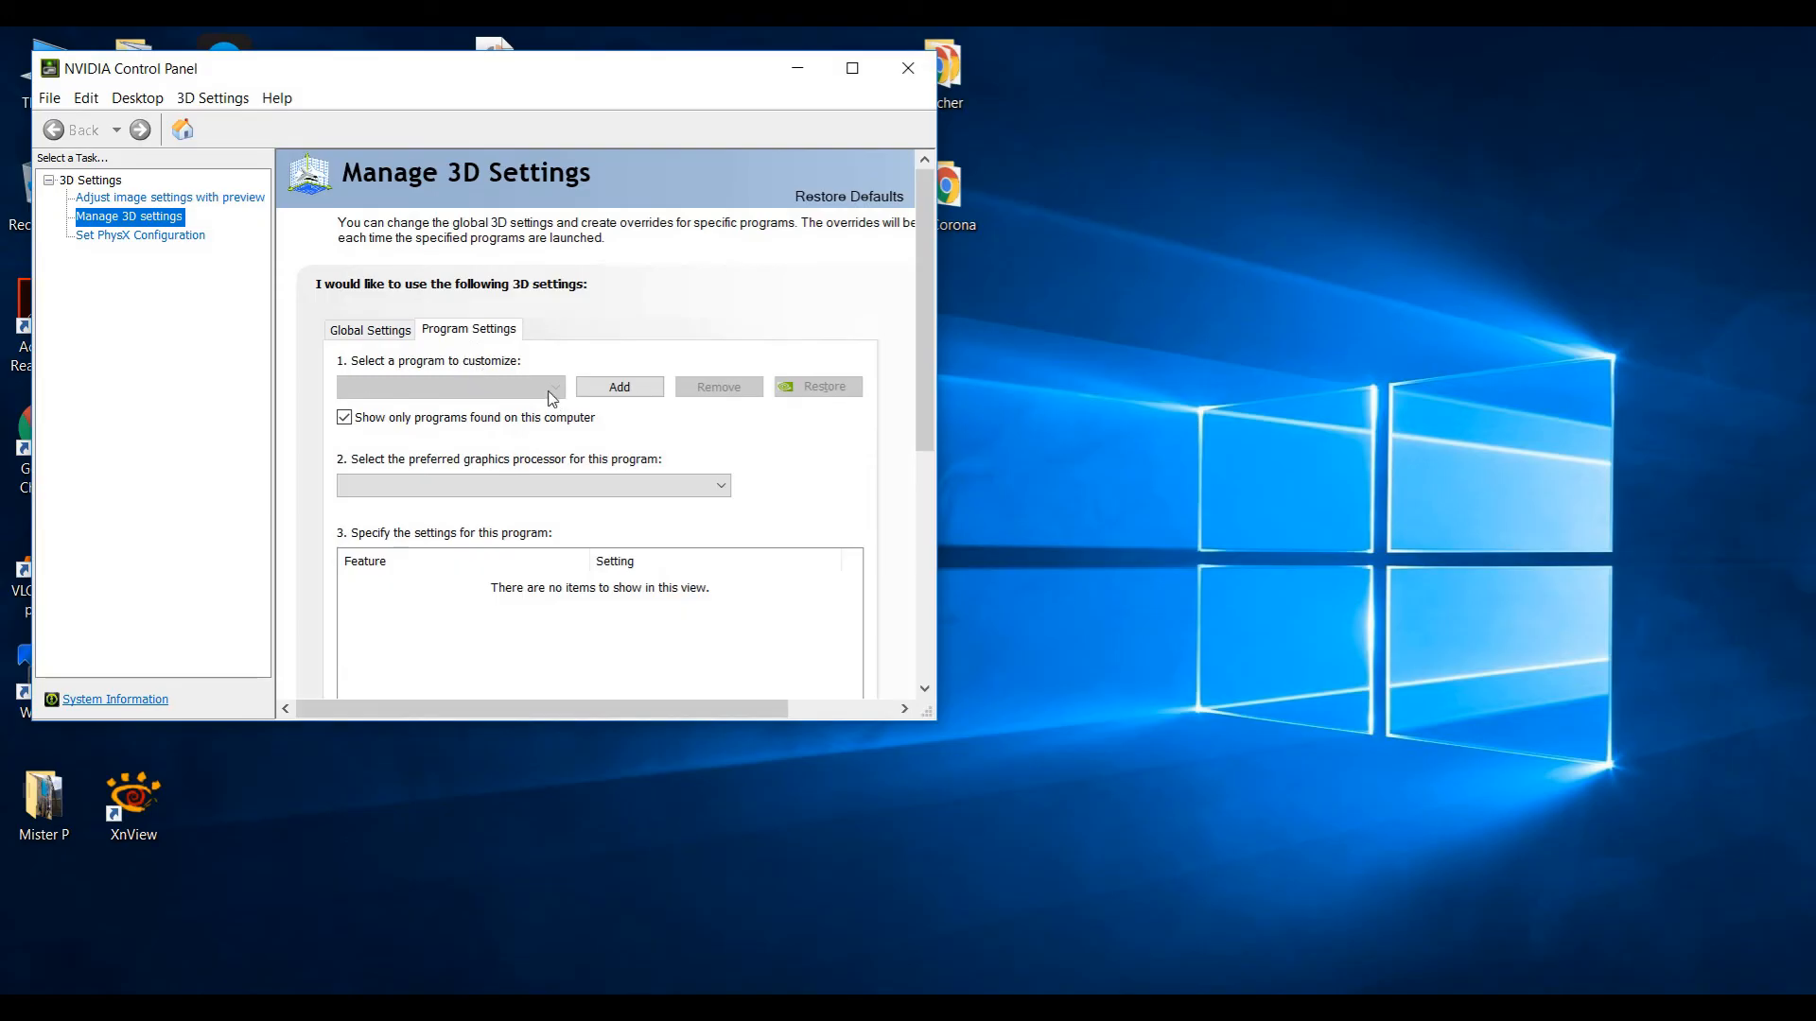
Step: Add meshlab.exe to the NVIDIA Program Settings list of customized programs
click(552, 386)
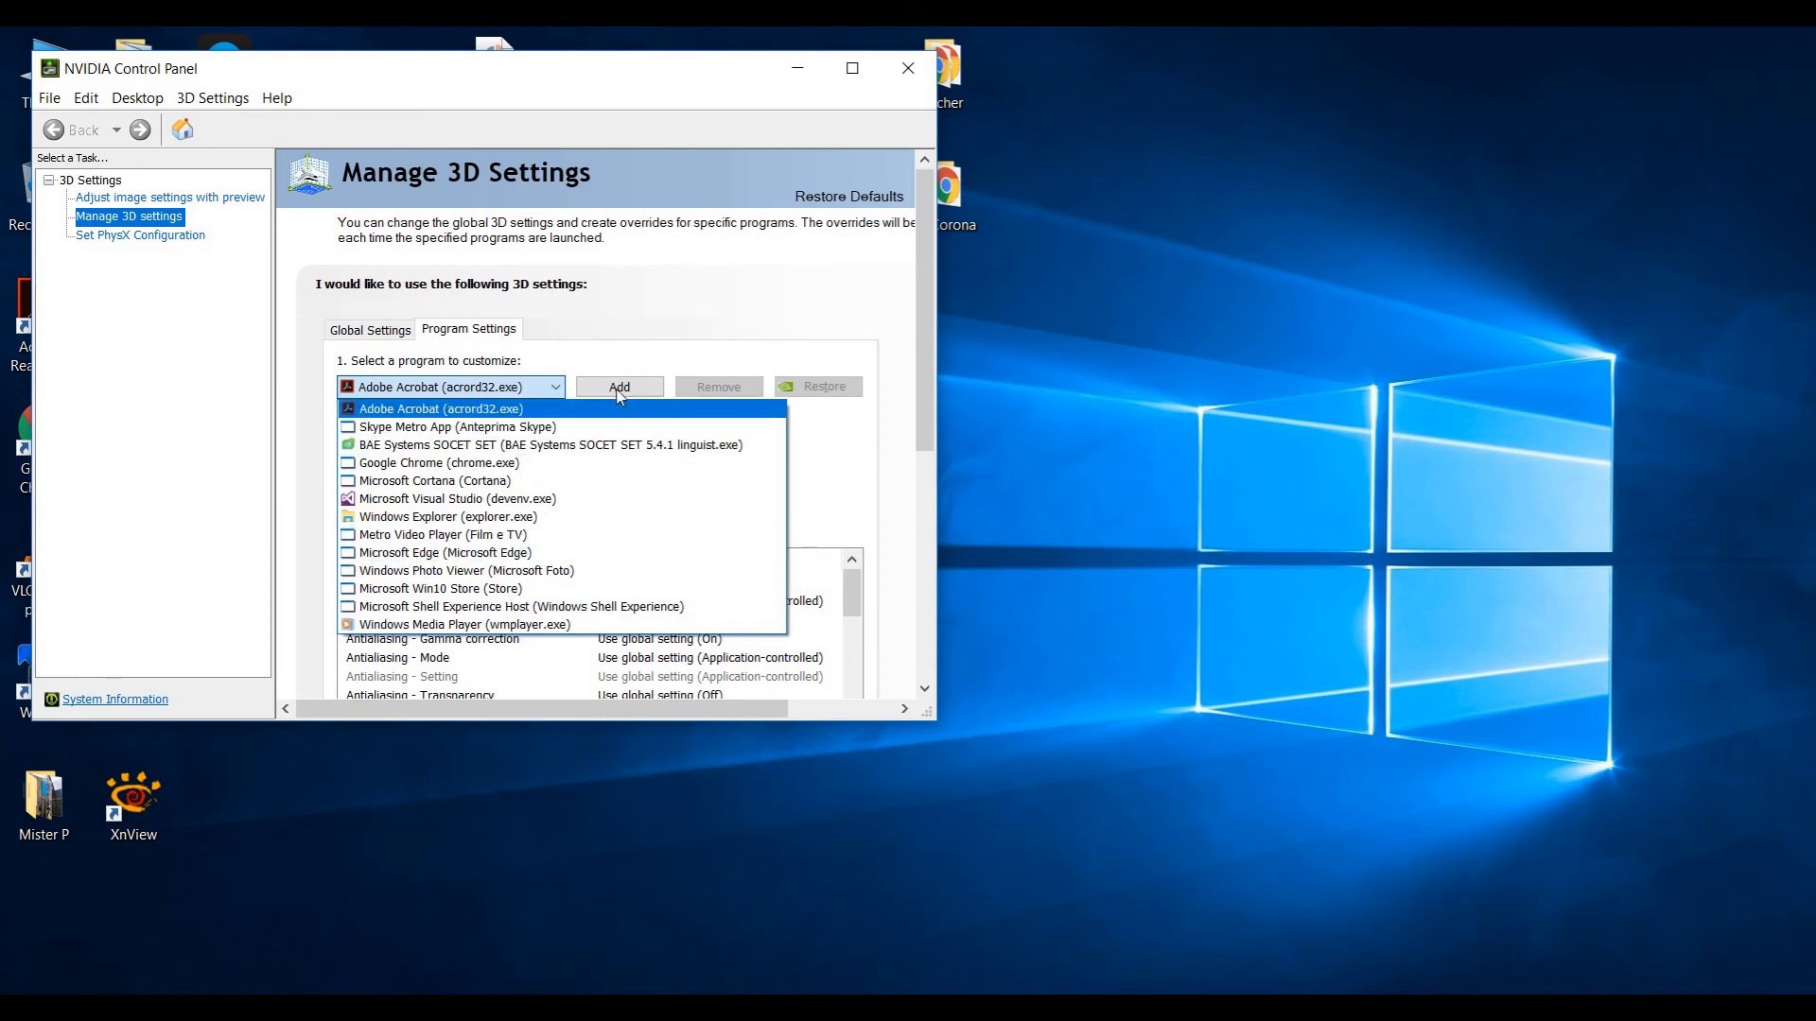
click(449, 386)
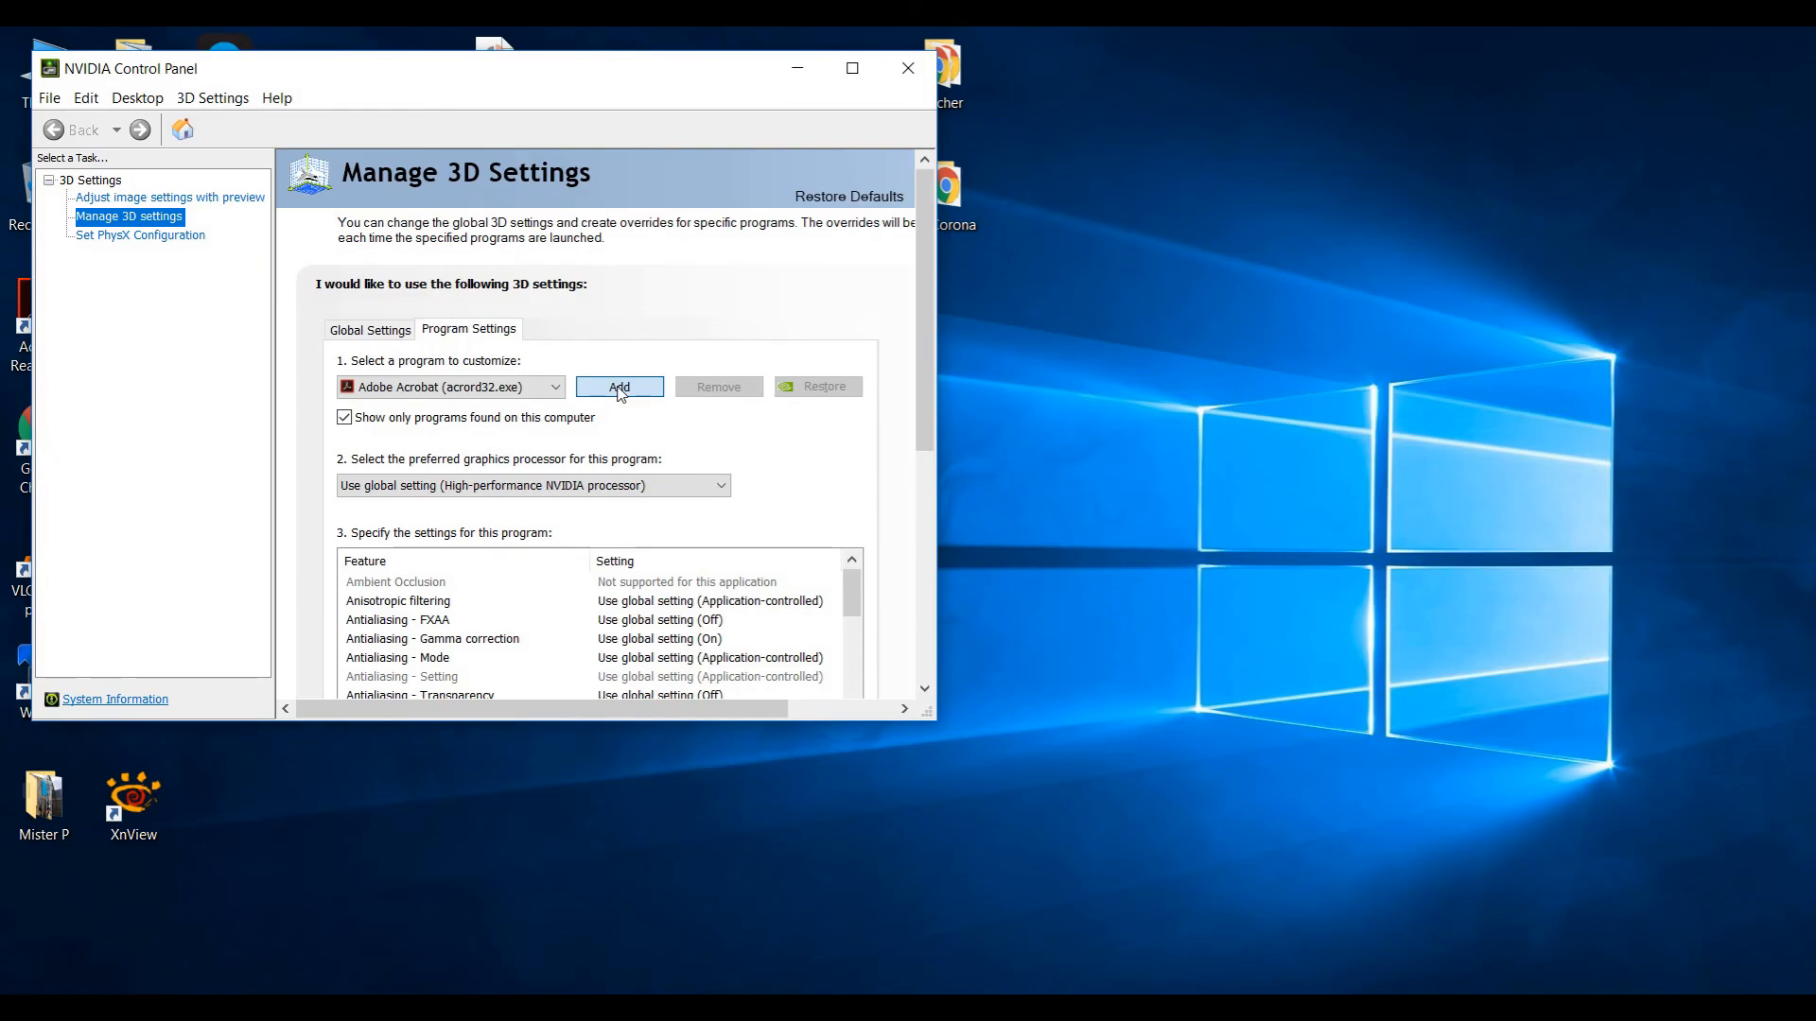
click(619, 387)
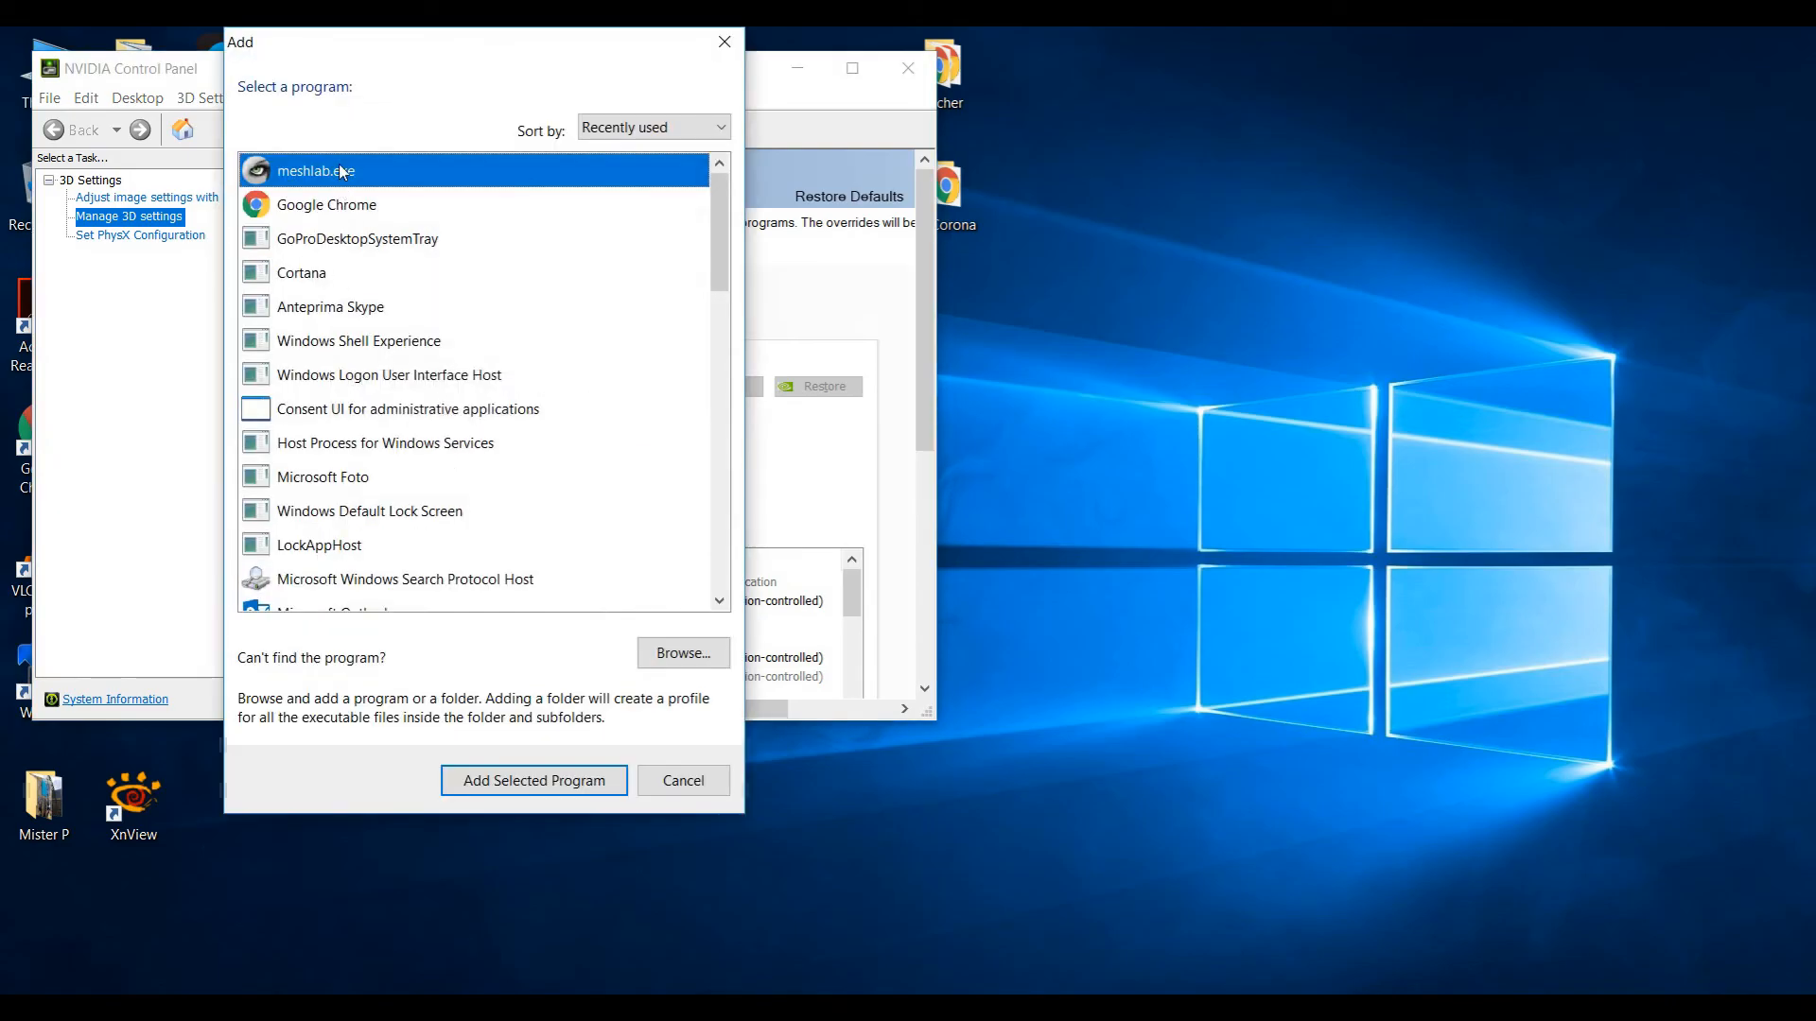
click(532, 779)
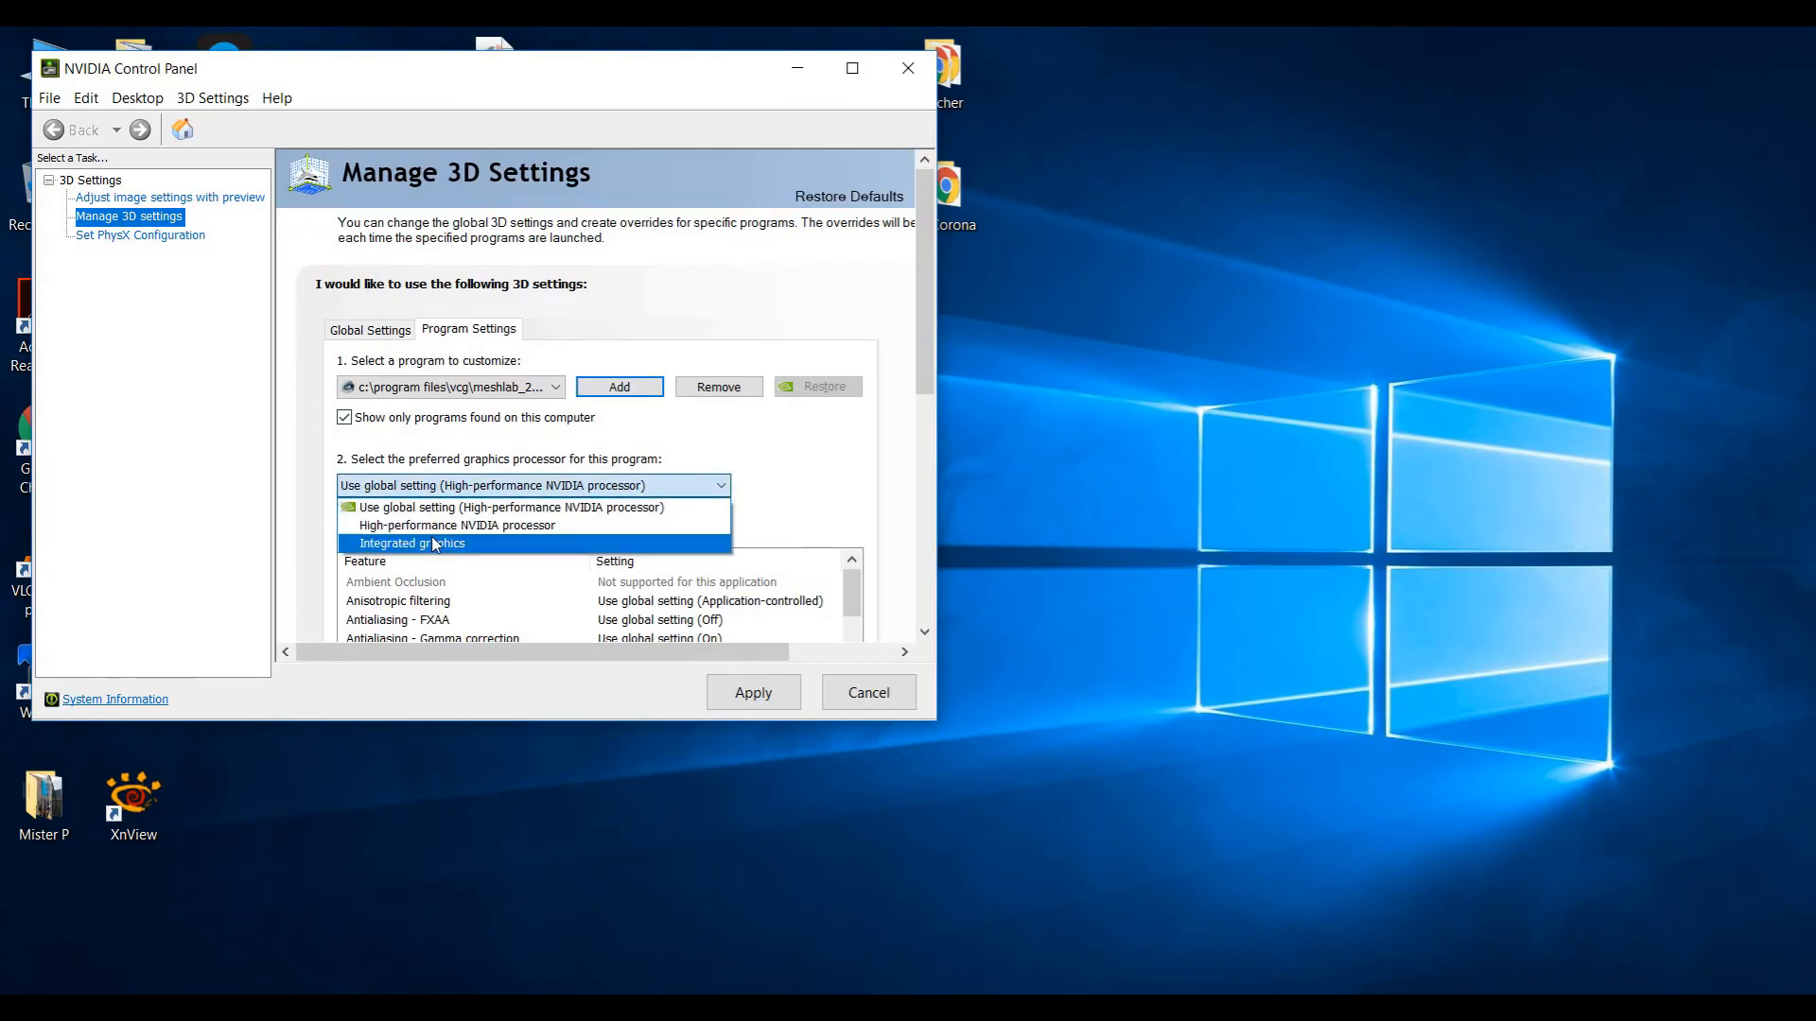
mouse_move(456, 525)
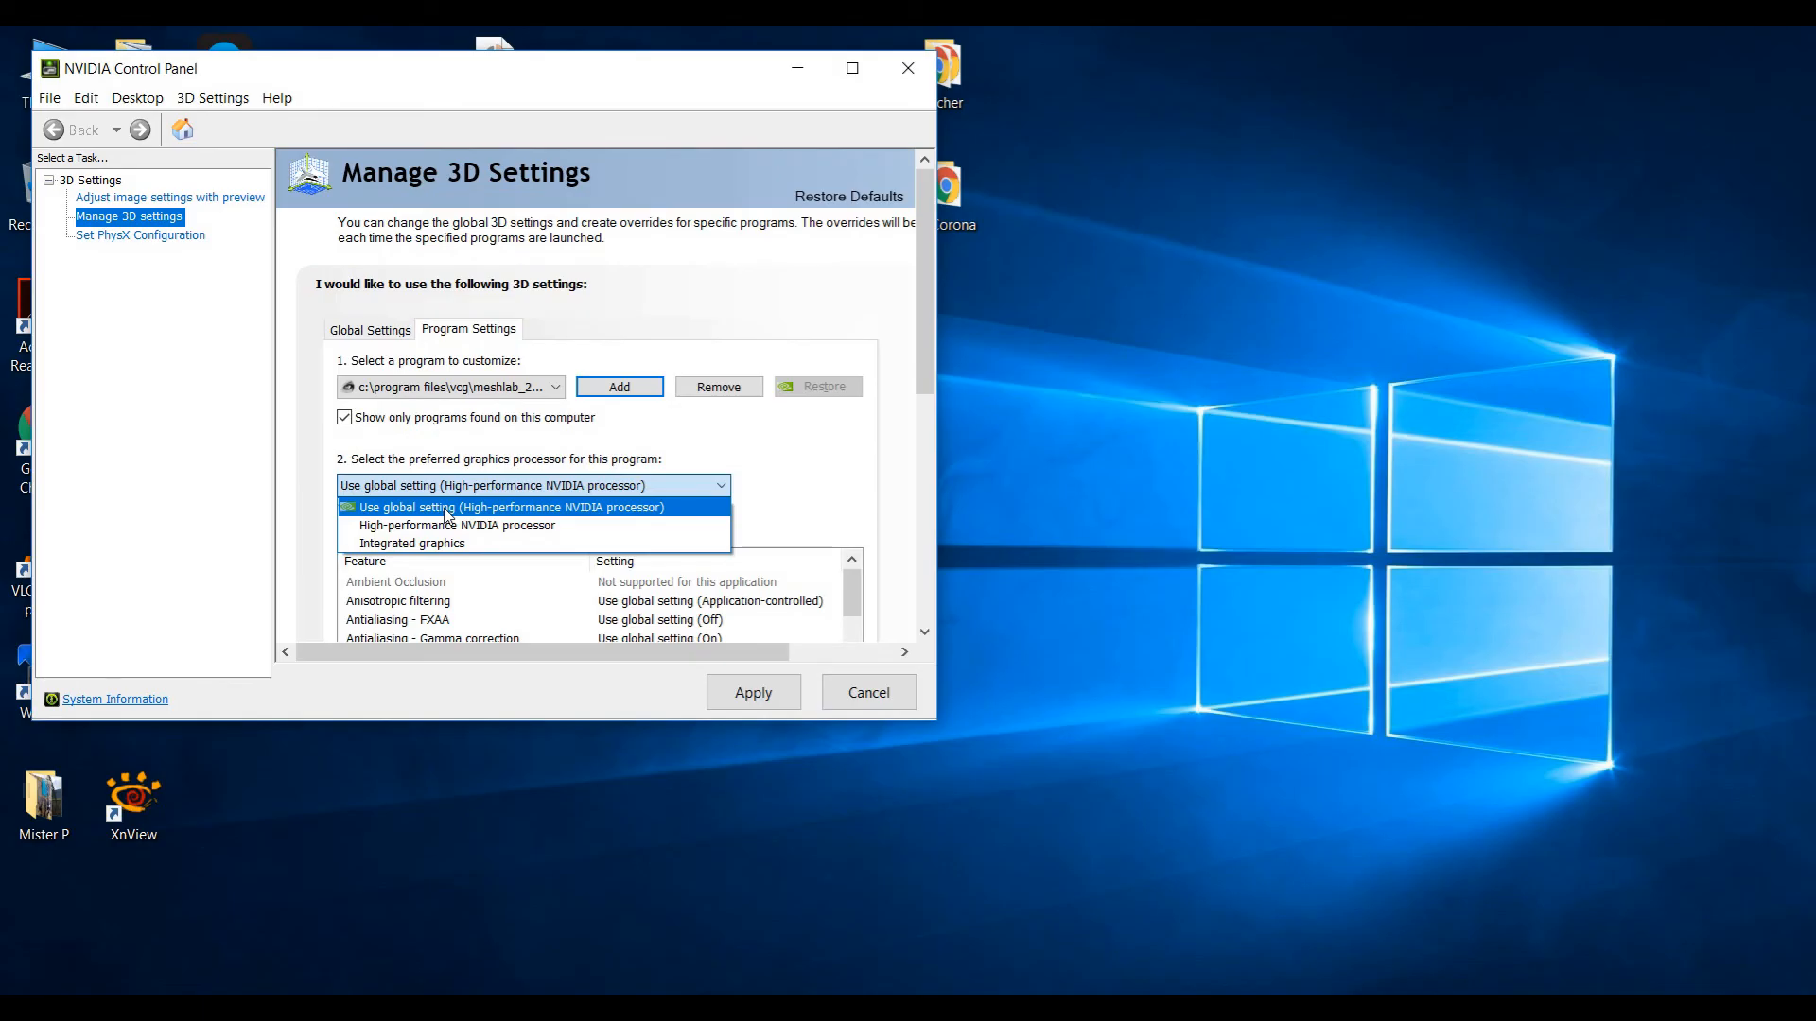
mouse_move(523, 517)
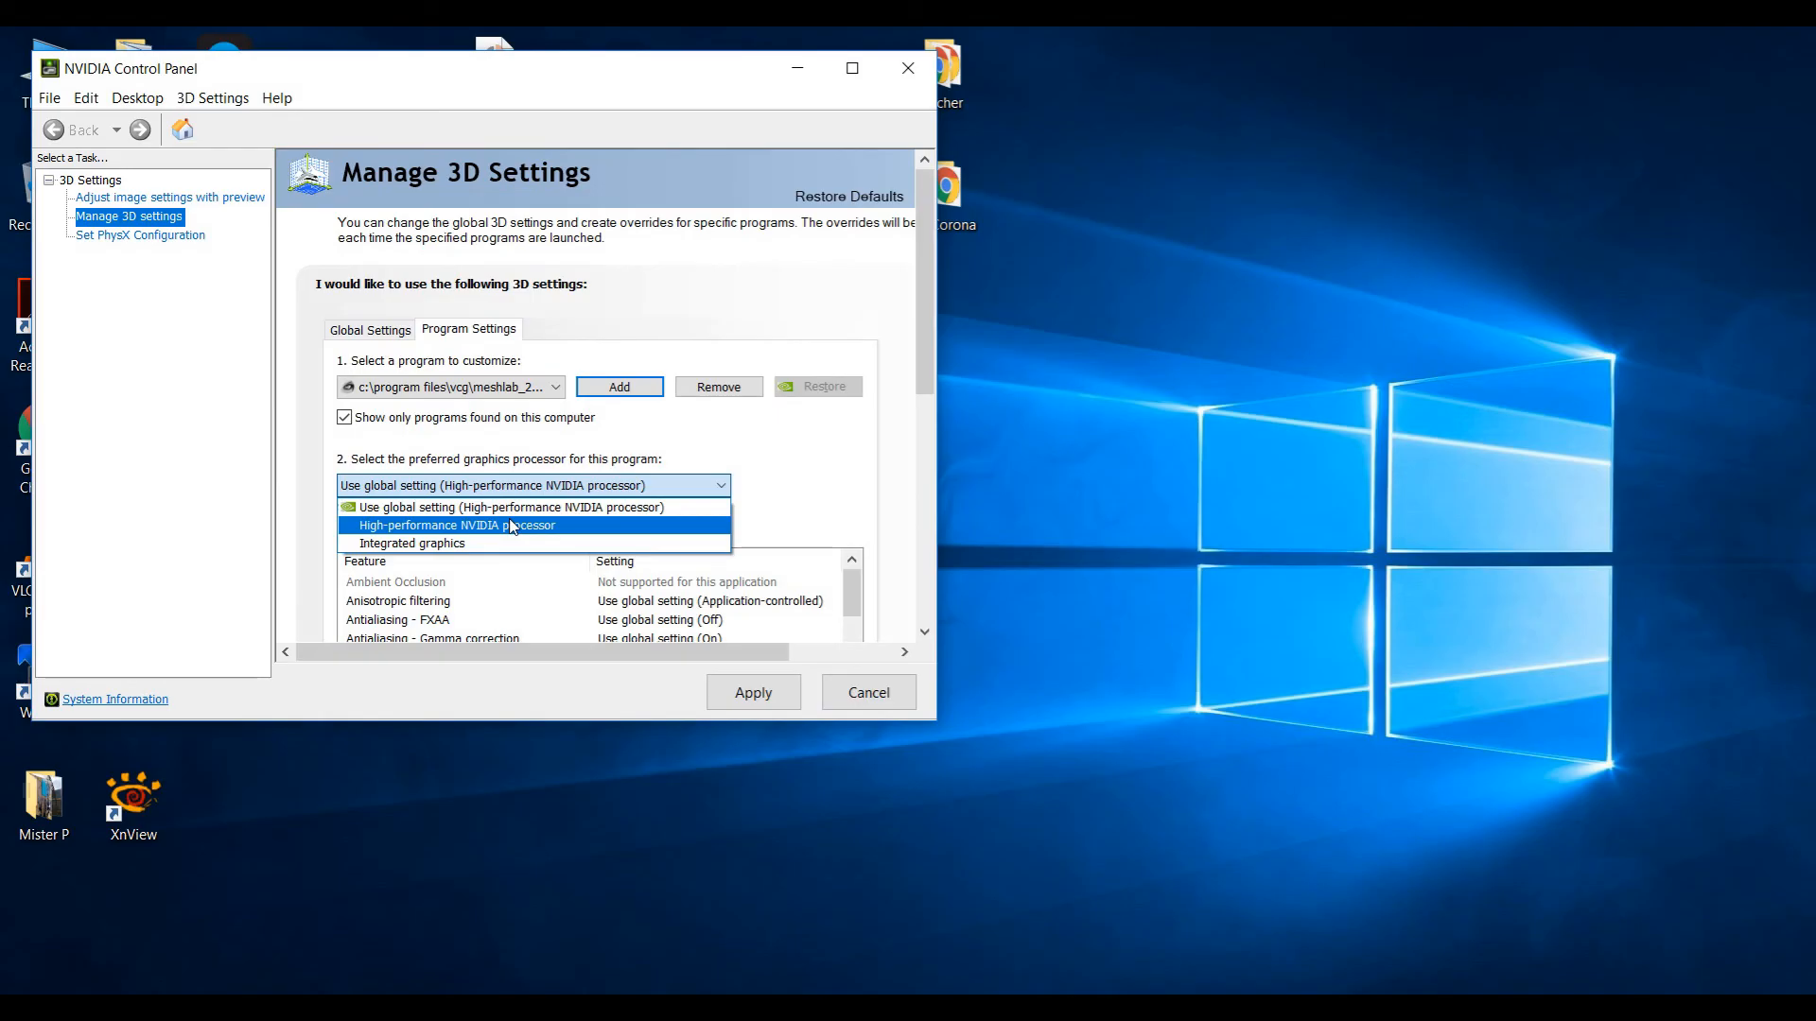
mouse_move(510, 507)
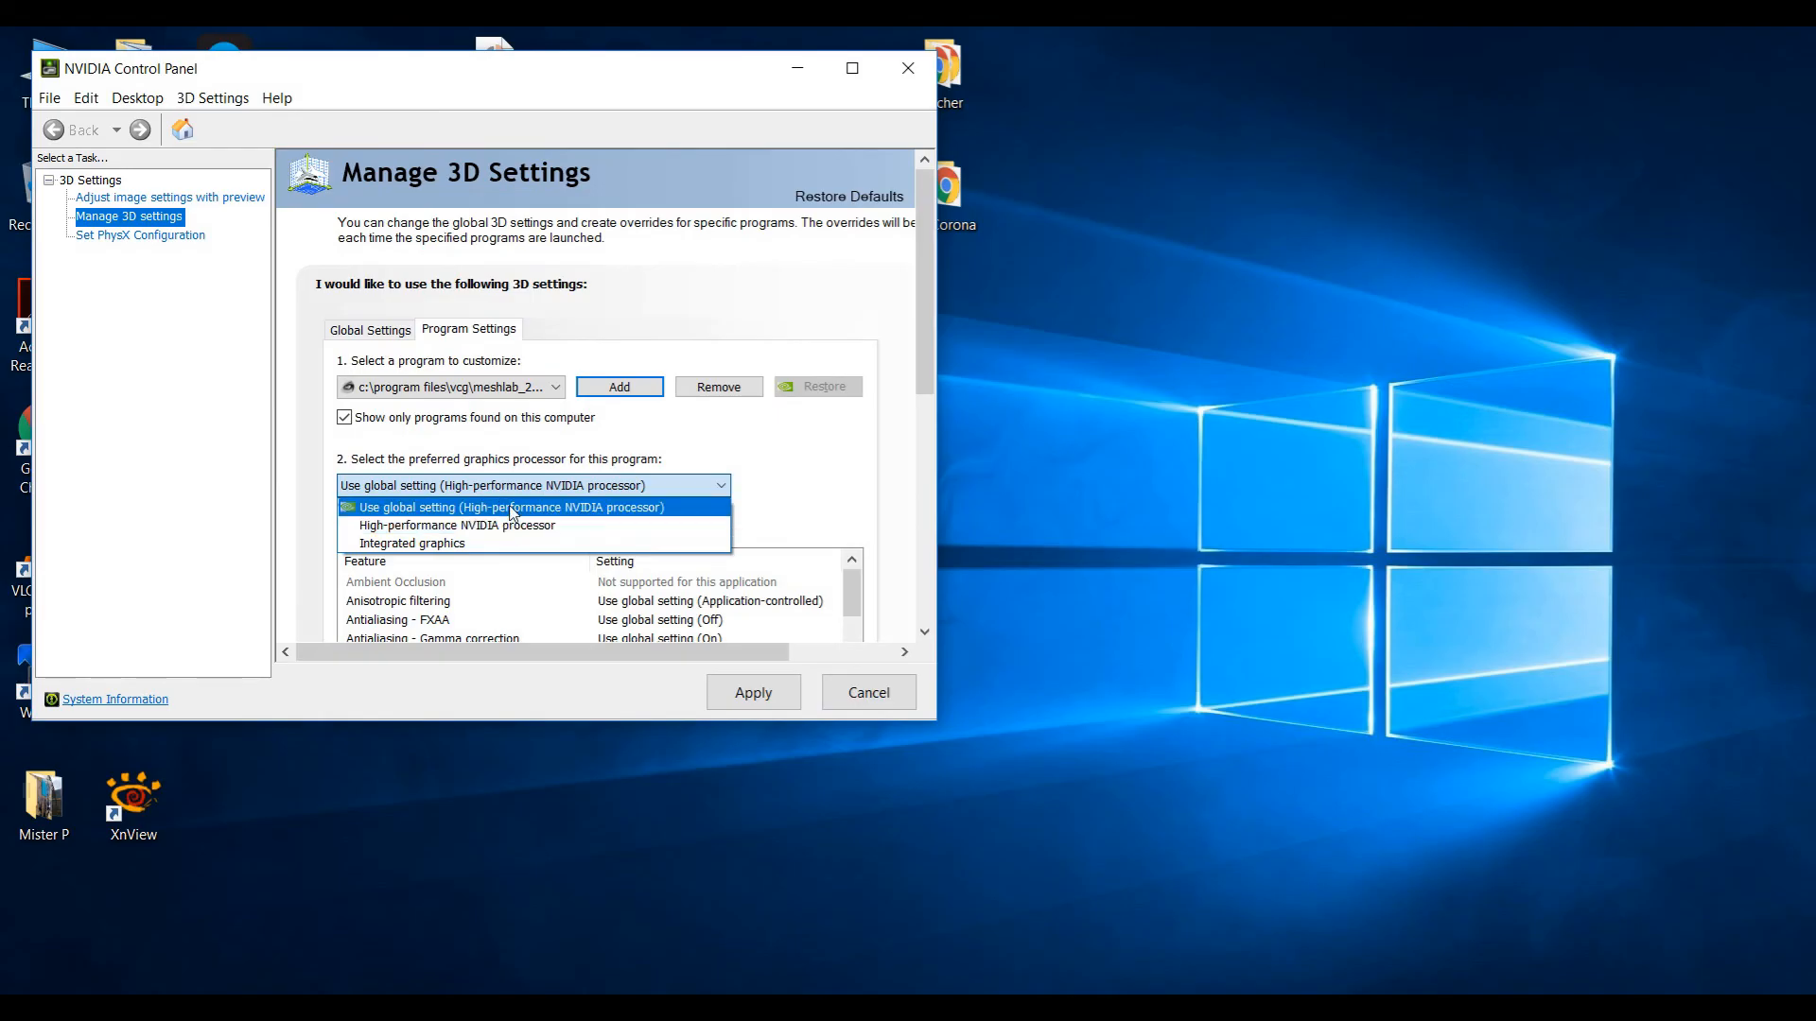
Step: Set MeshLab's preferred graphics processor to High-performance NVIDIA processor
click(456, 525)
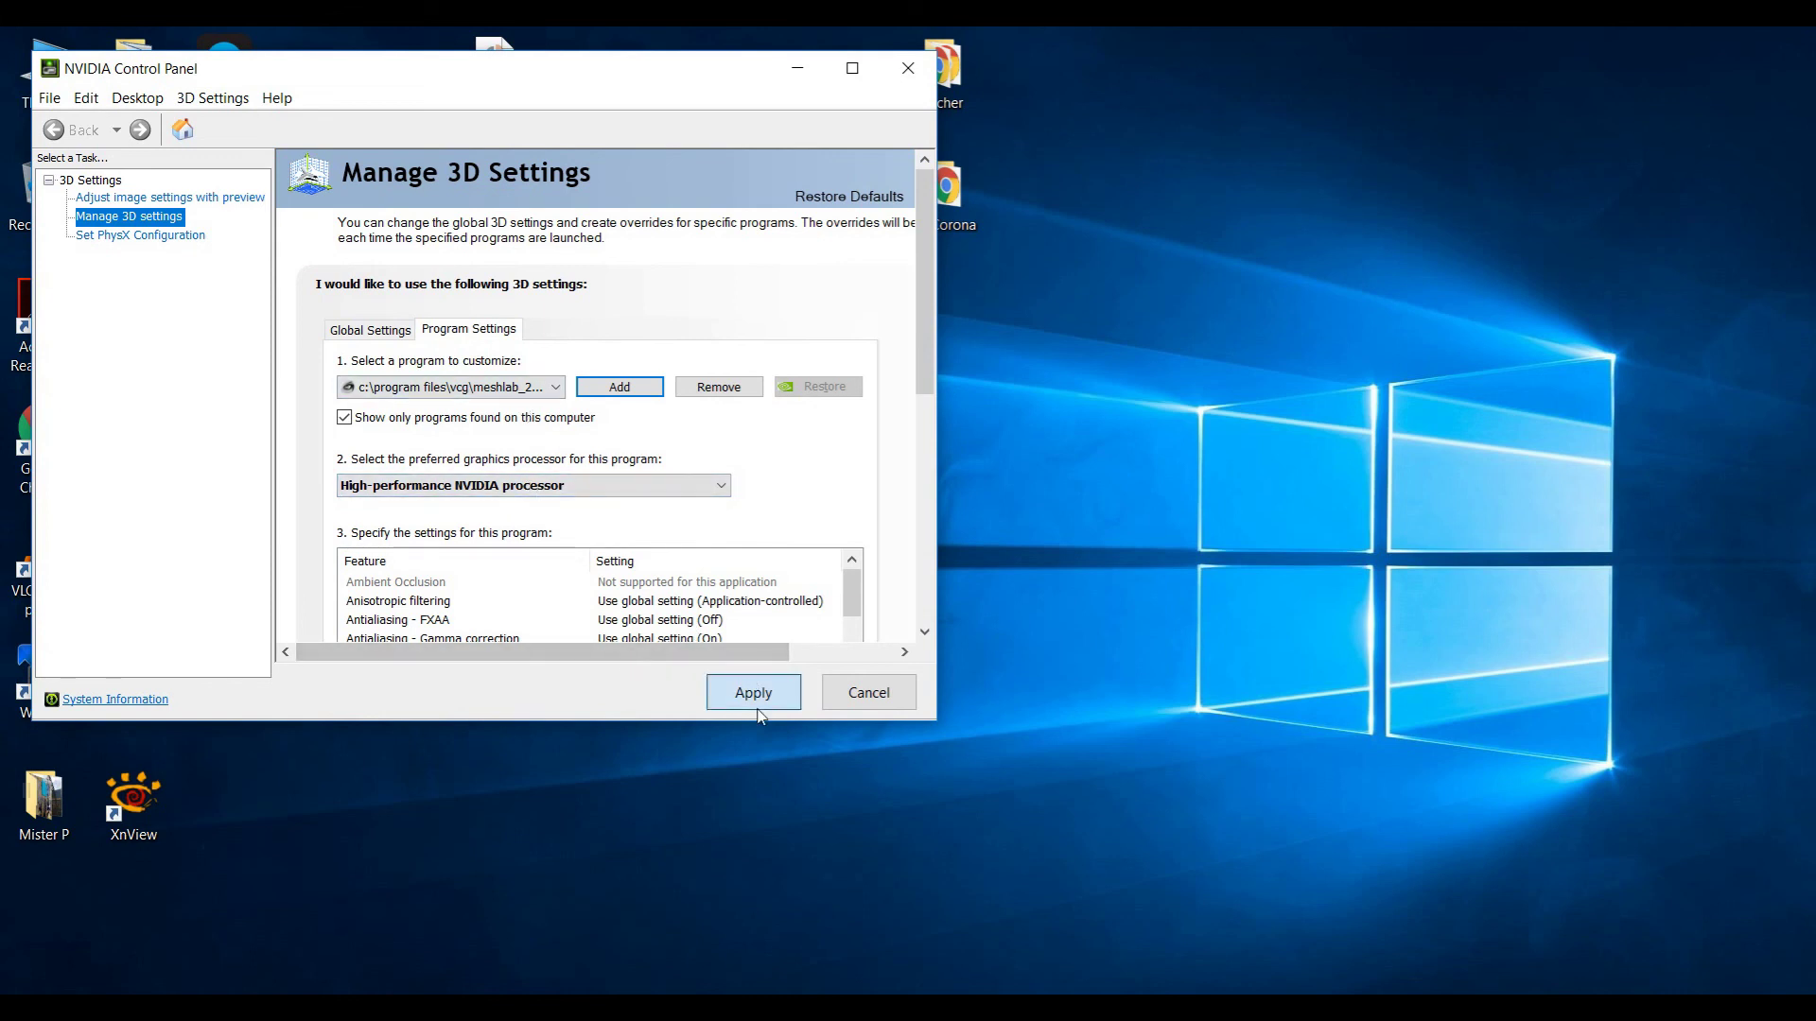
mouse_move(739, 692)
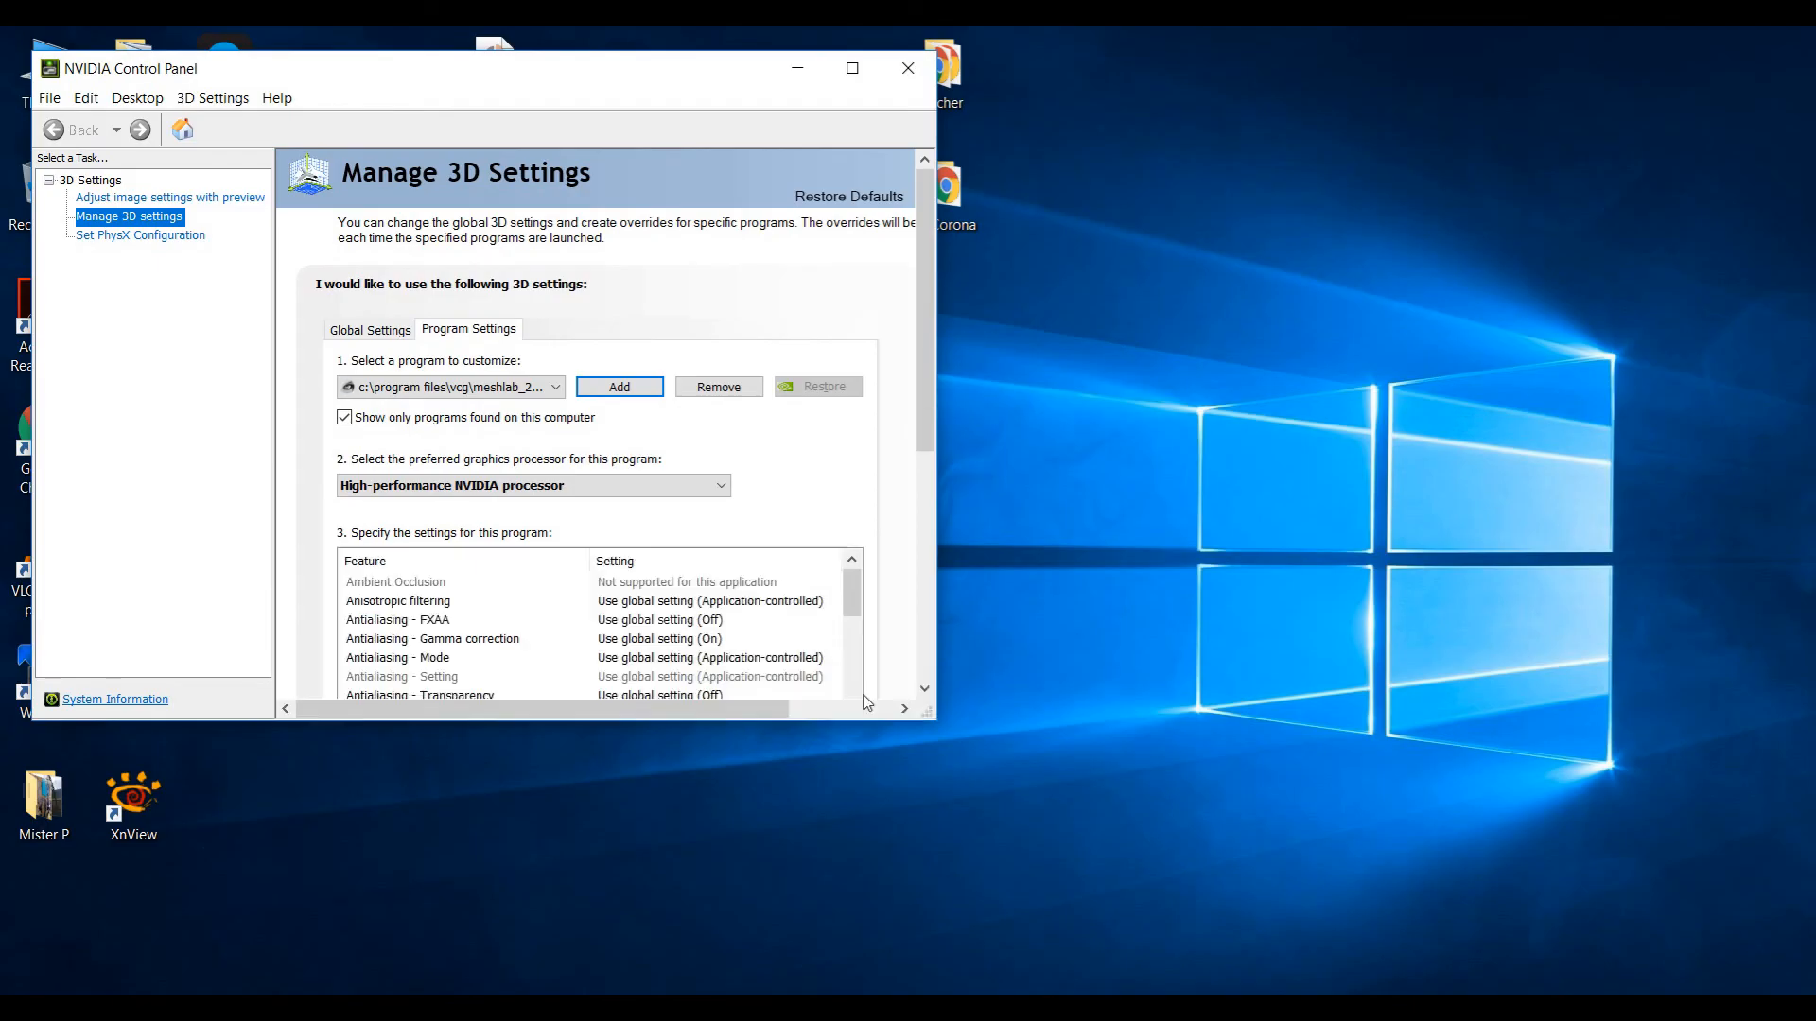
click(908, 68)
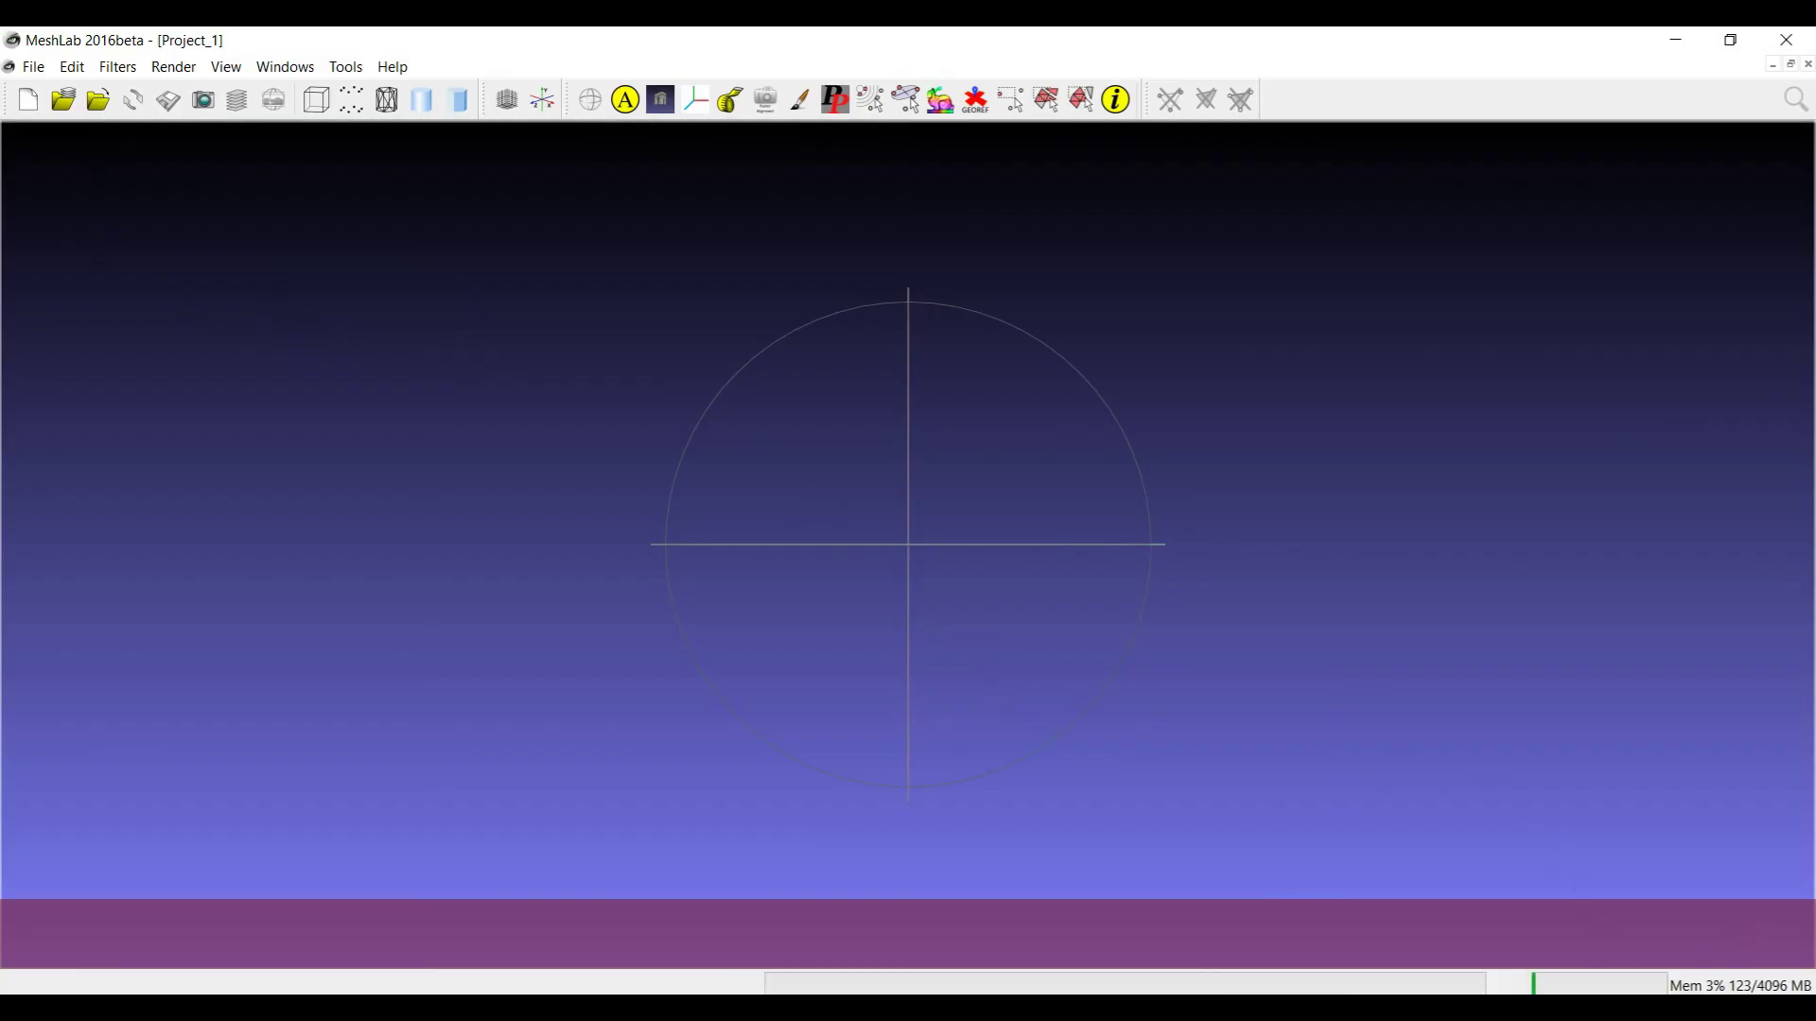
mouse_move(1397, 599)
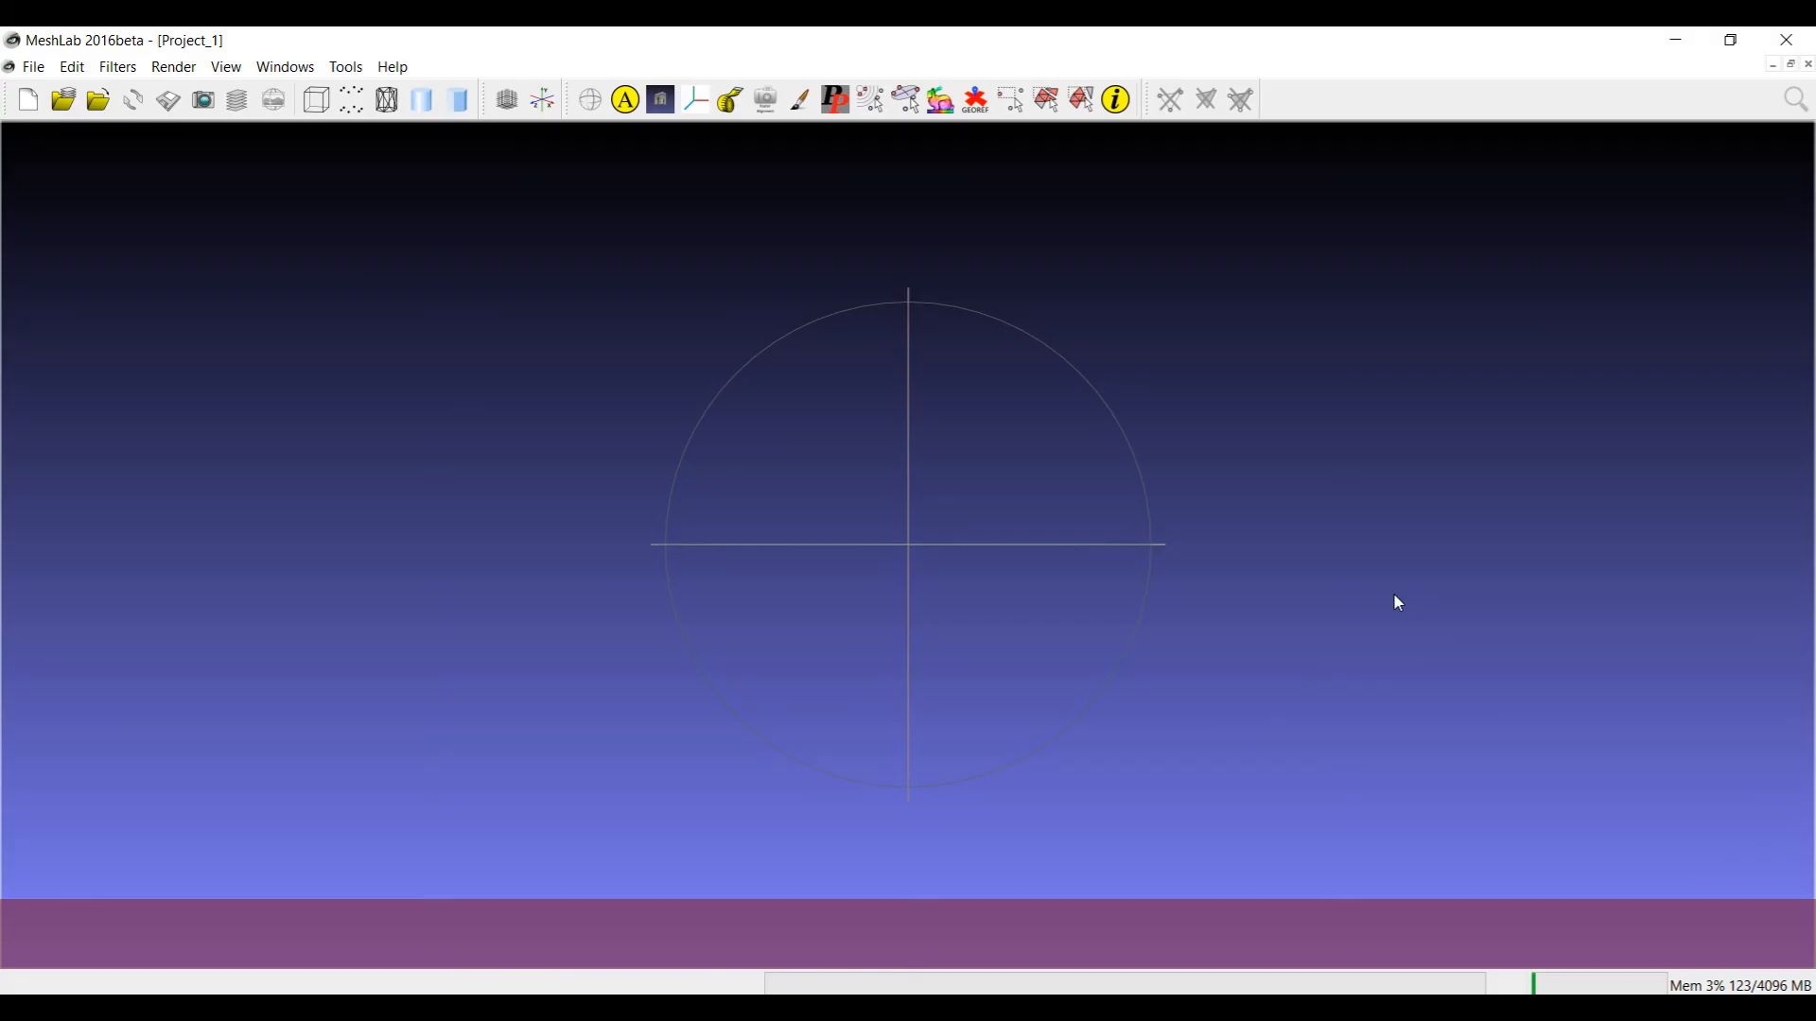
mouse_move(965, 887)
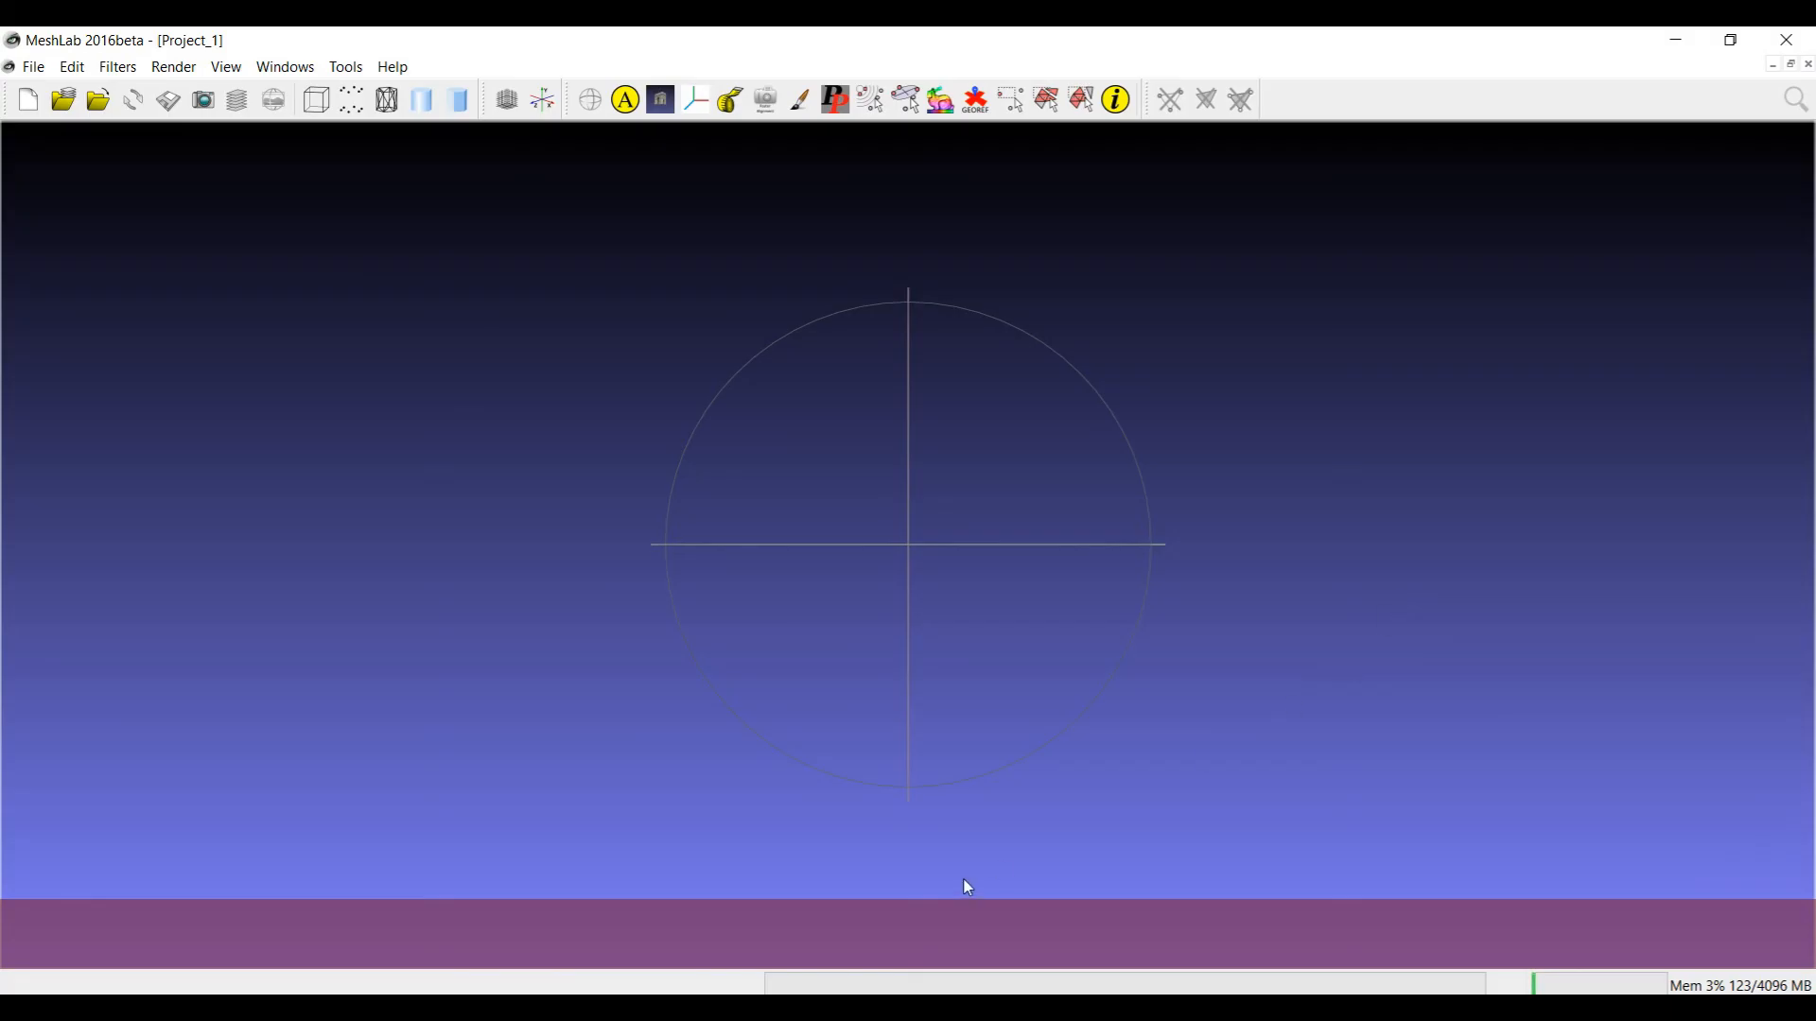